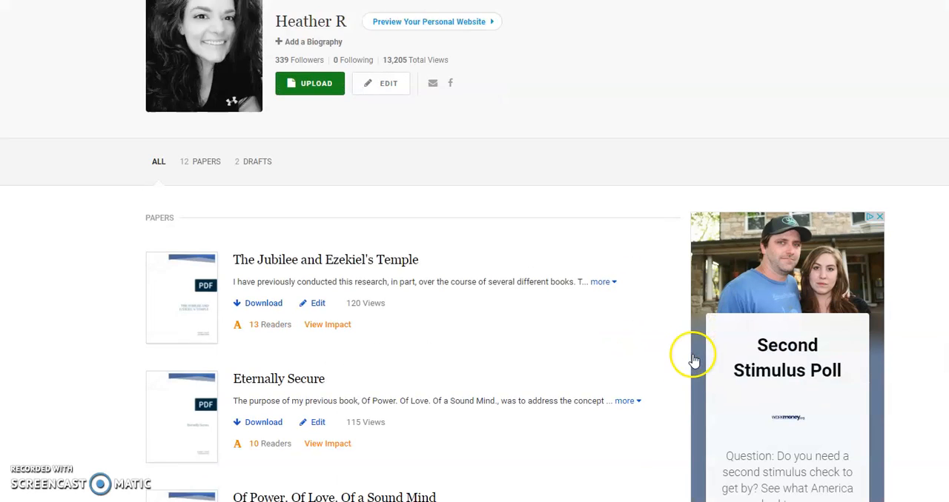
Scroll the profile's papers list down to 'The Judgment of the Summer Fruit'.
scroll("down", 3)
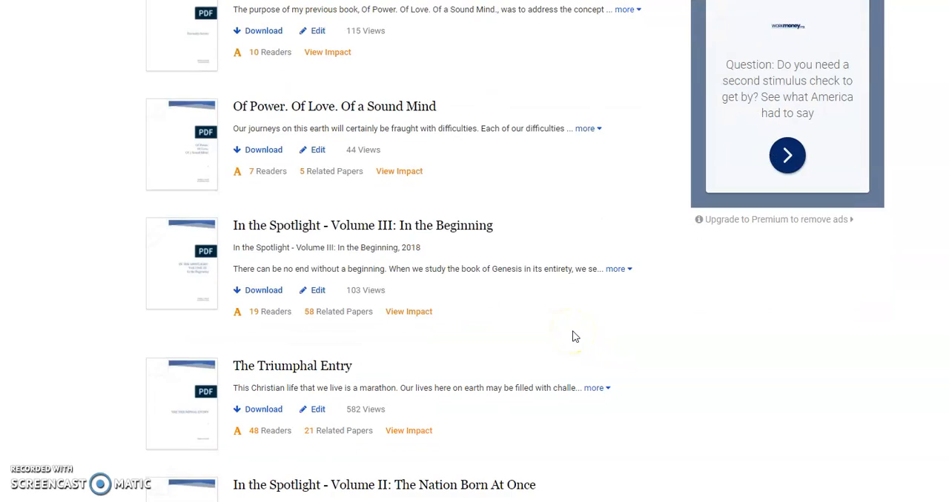
scroll("down", 3)
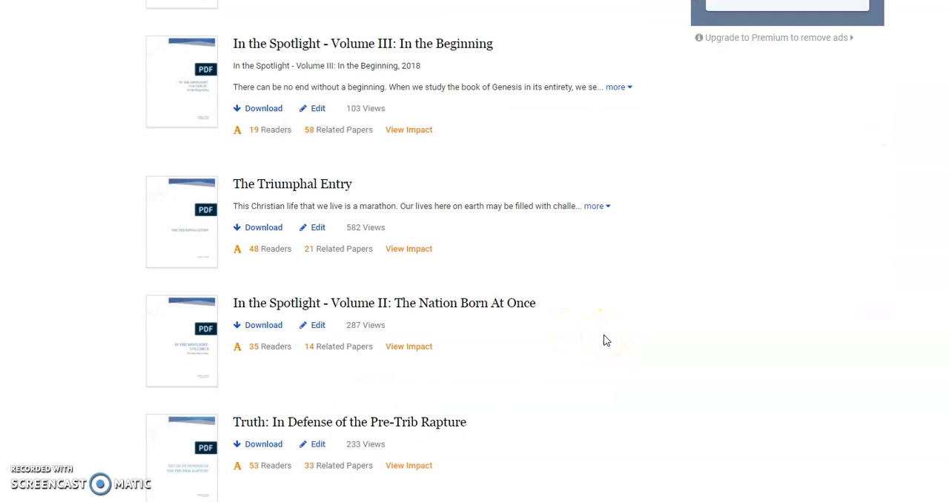
scroll("down", 3)
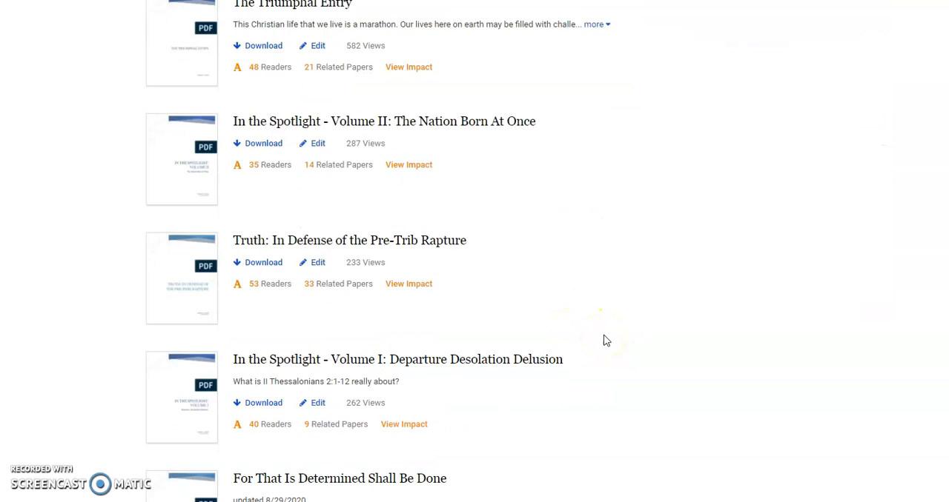
scroll("down", 3)
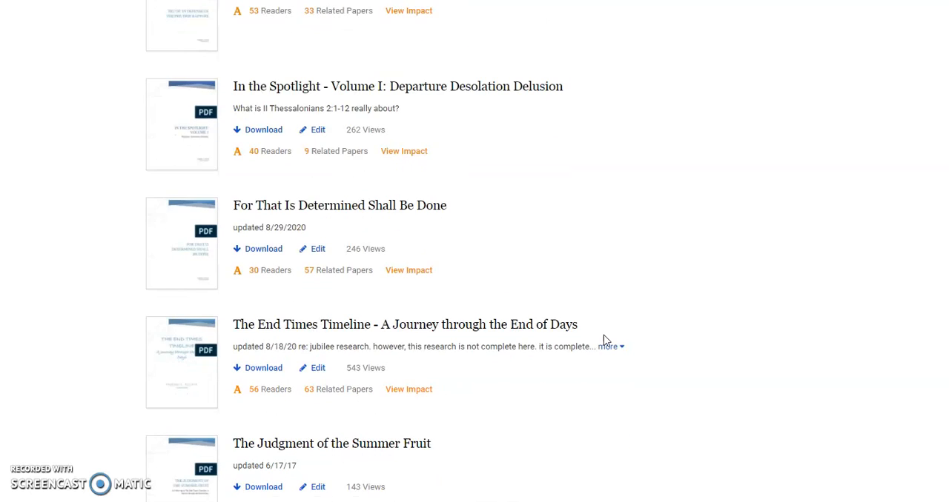
scroll("down", 3)
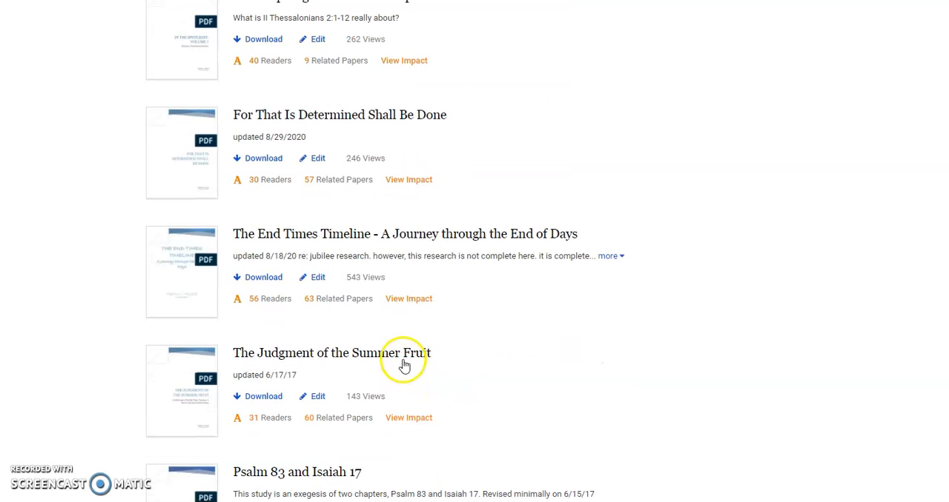
mouse_move(532, 353)
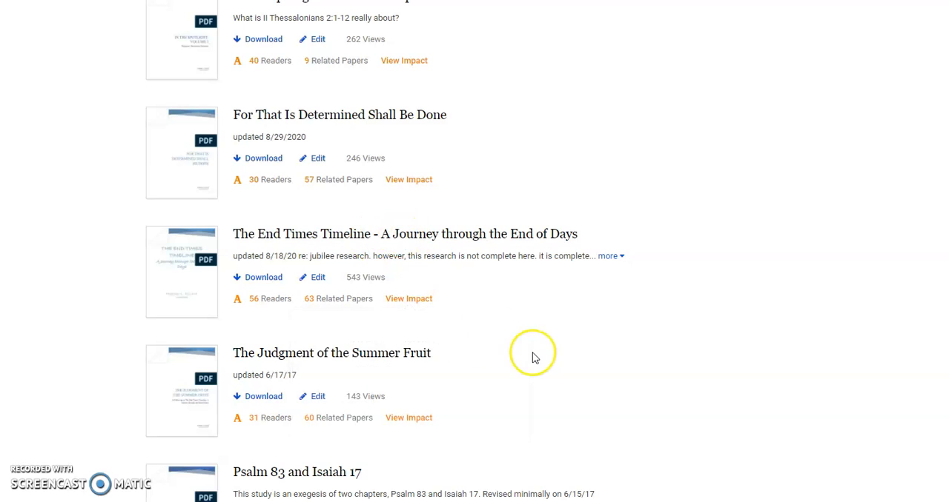
mouse_move(532, 357)
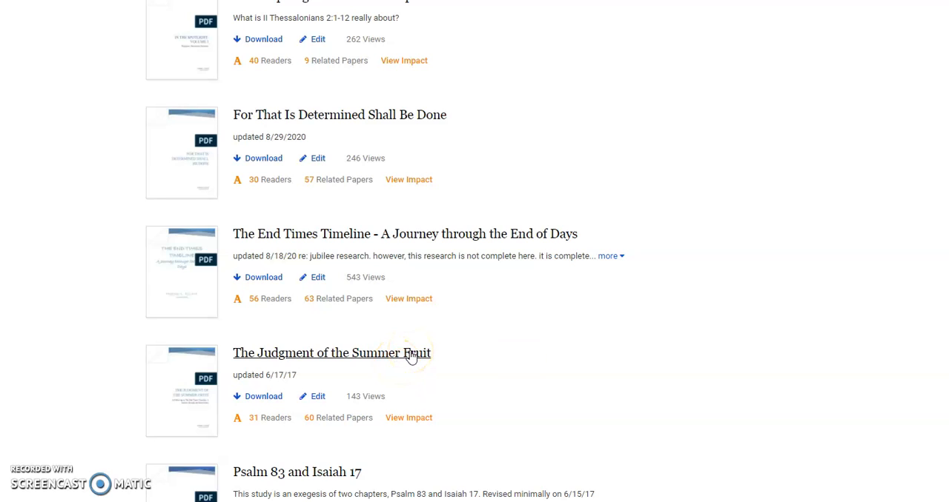
mouse_move(410, 352)
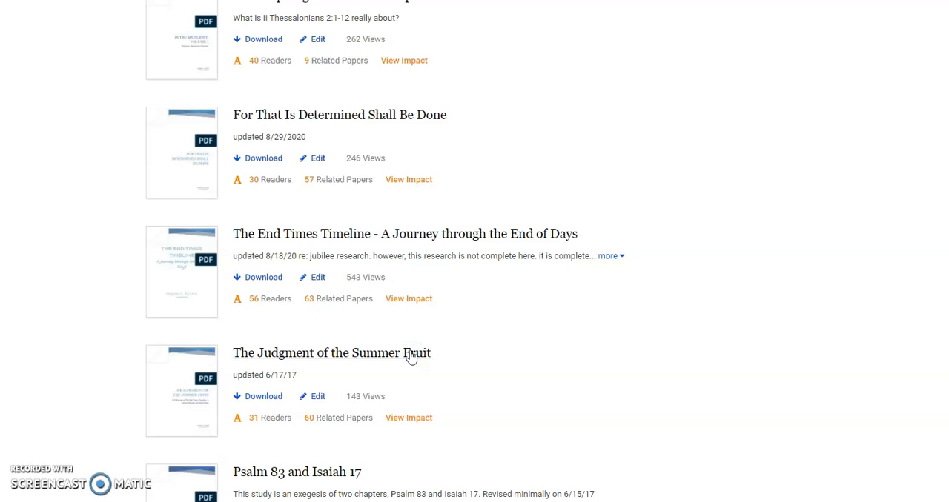
Open 'The Judgment of the Summer Fruit' and scroll to its Overview chapter list.
left_click(331, 353)
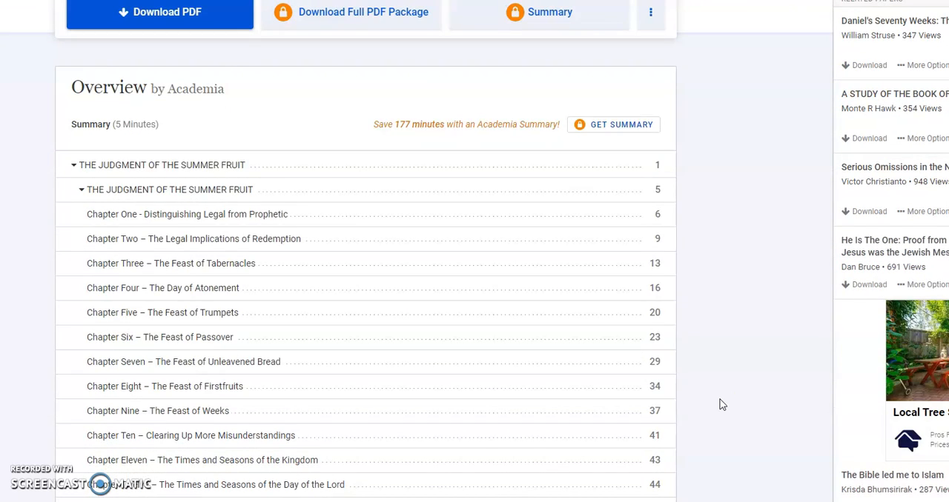
scroll("down", 3)
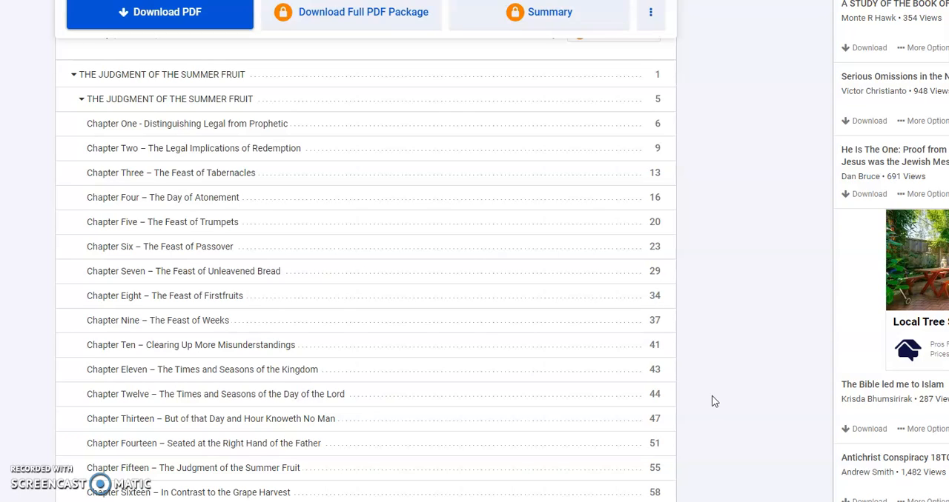
mouse_move(705, 387)
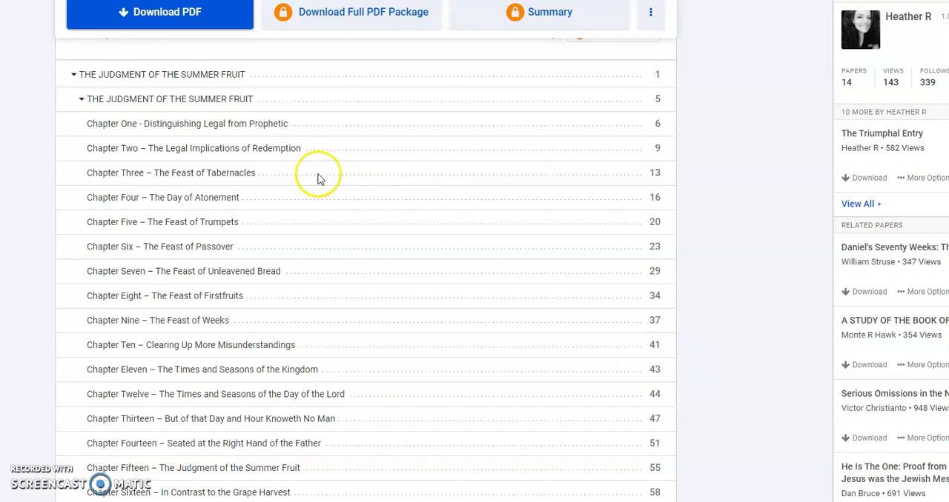
mouse_move(340, 131)
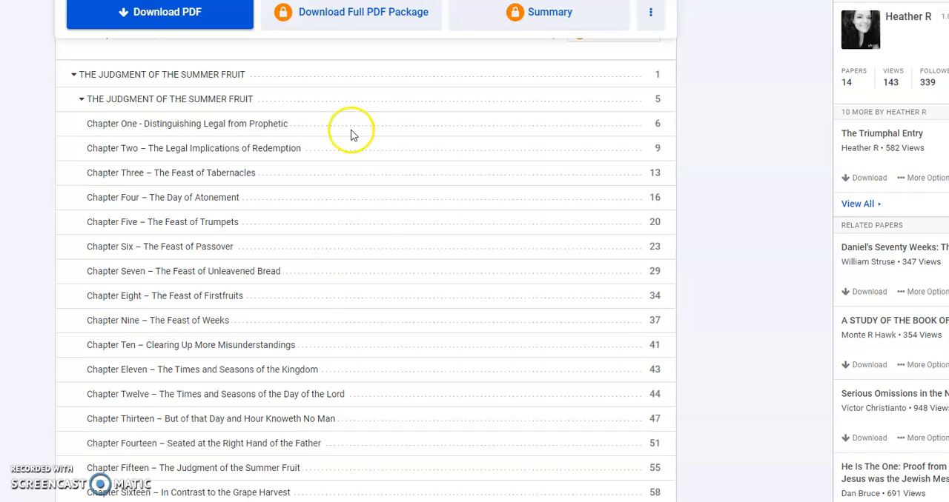
mouse_move(351, 135)
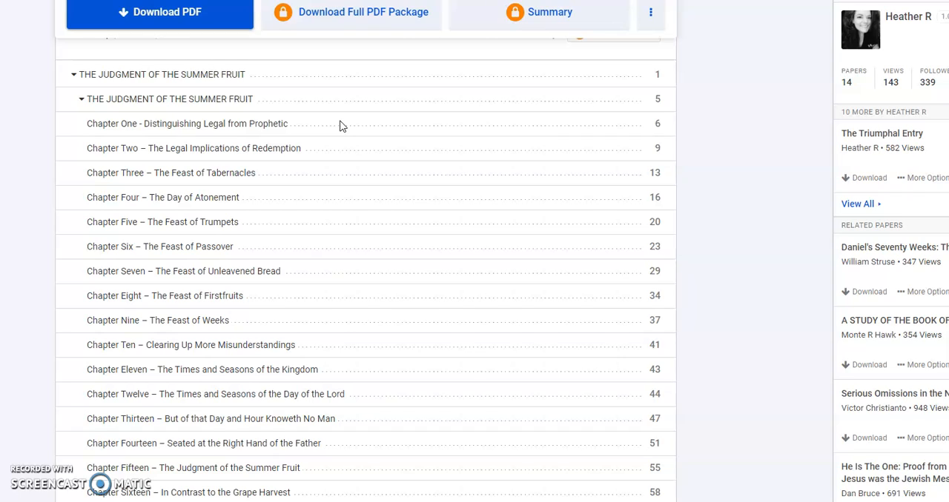
mouse_move(349, 130)
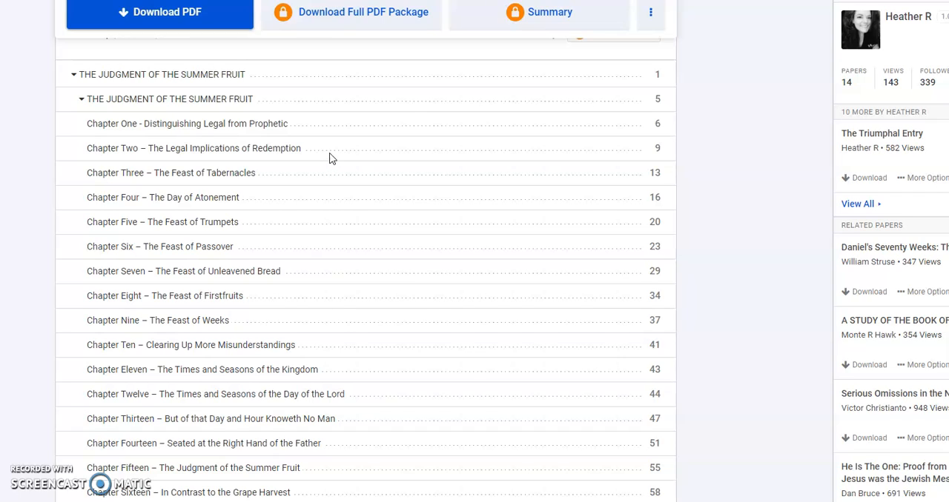
mouse_move(331, 163)
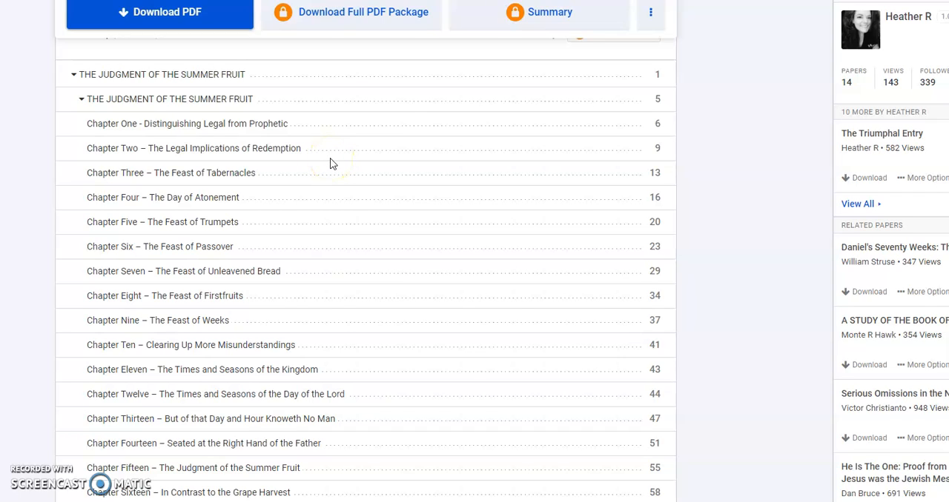
mouse_move(332, 164)
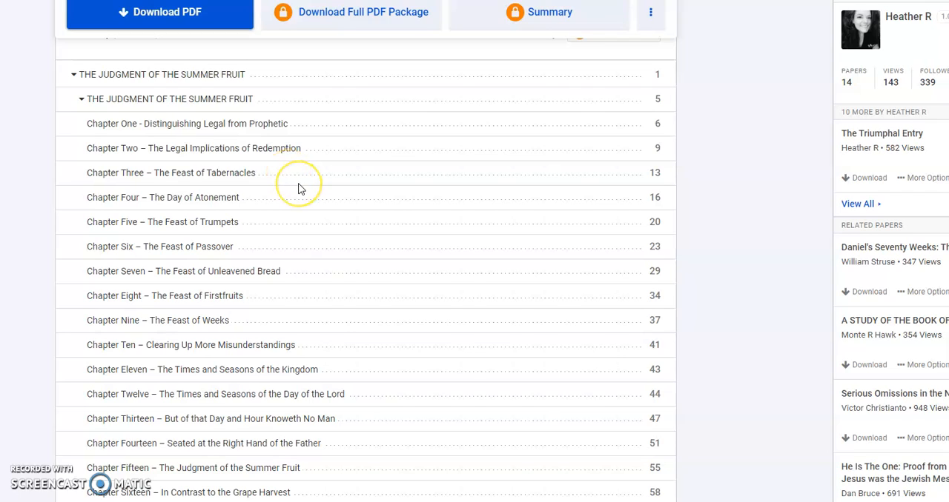
mouse_move(300, 187)
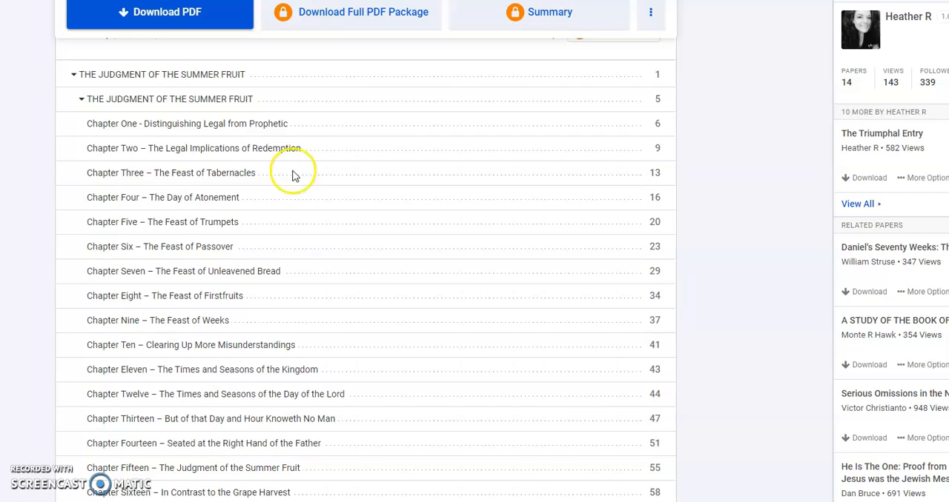
mouse_move(249, 177)
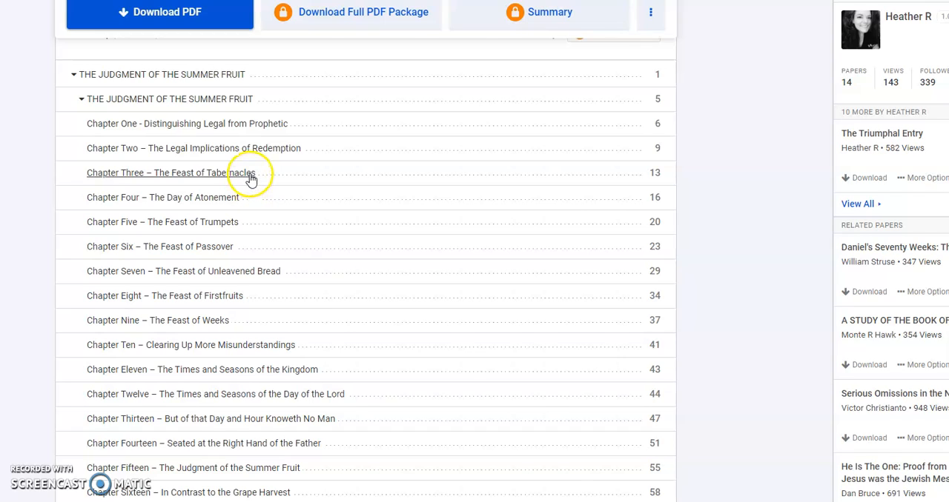
mouse_move(255, 206)
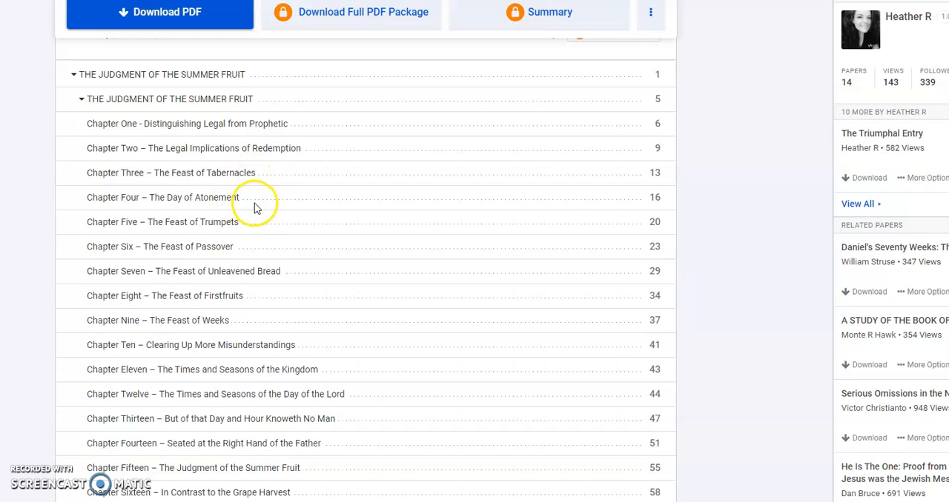
mouse_move(249, 204)
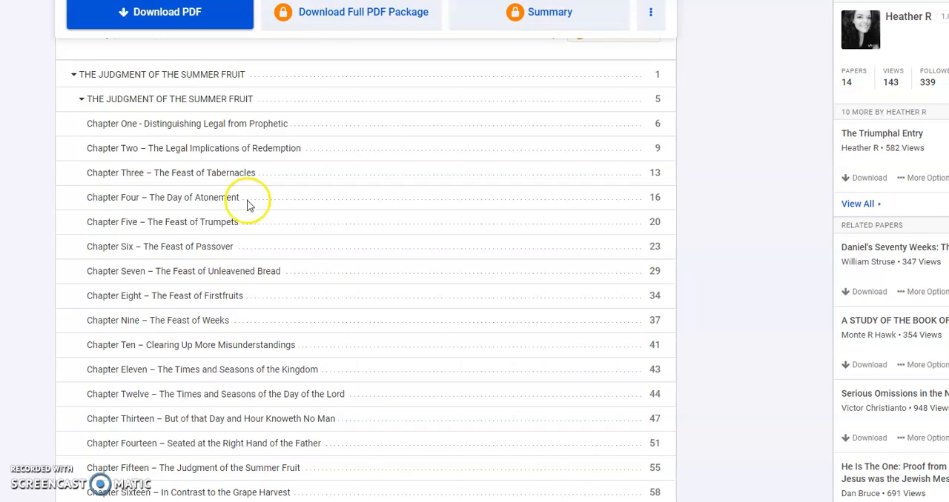
mouse_move(254, 231)
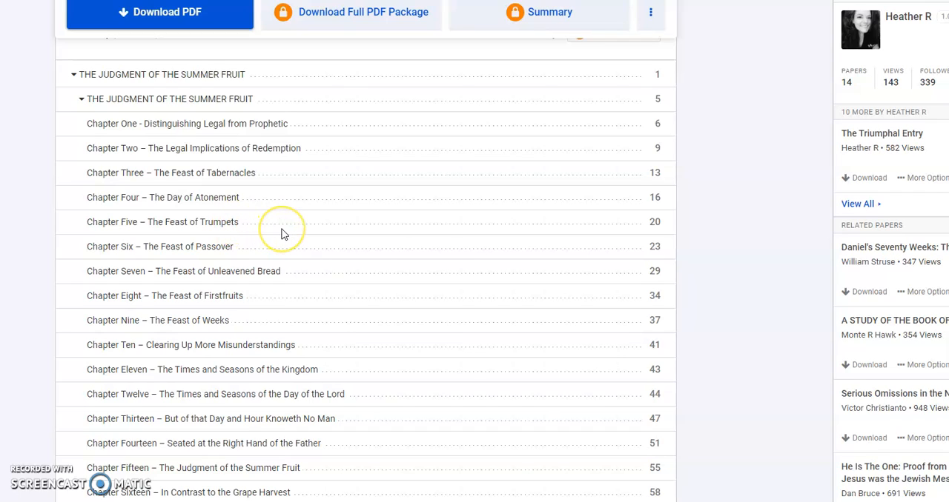
mouse_move(281, 234)
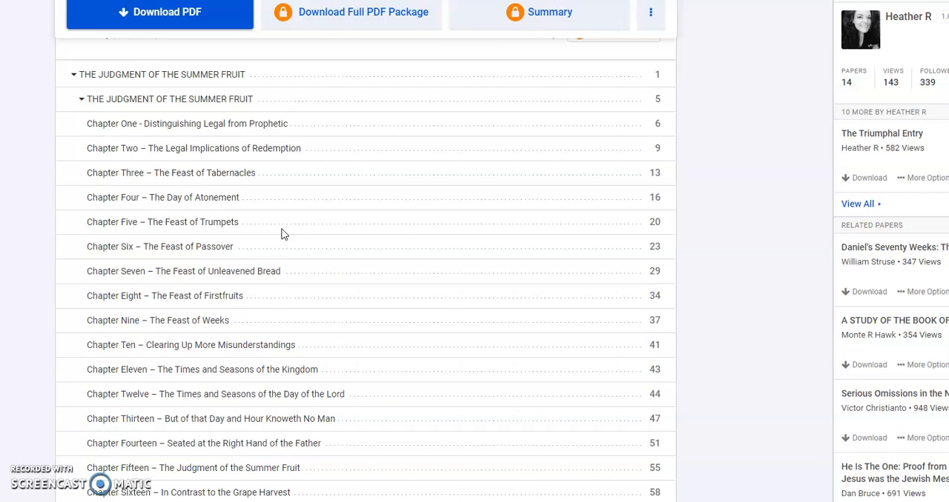
mouse_move(246, 228)
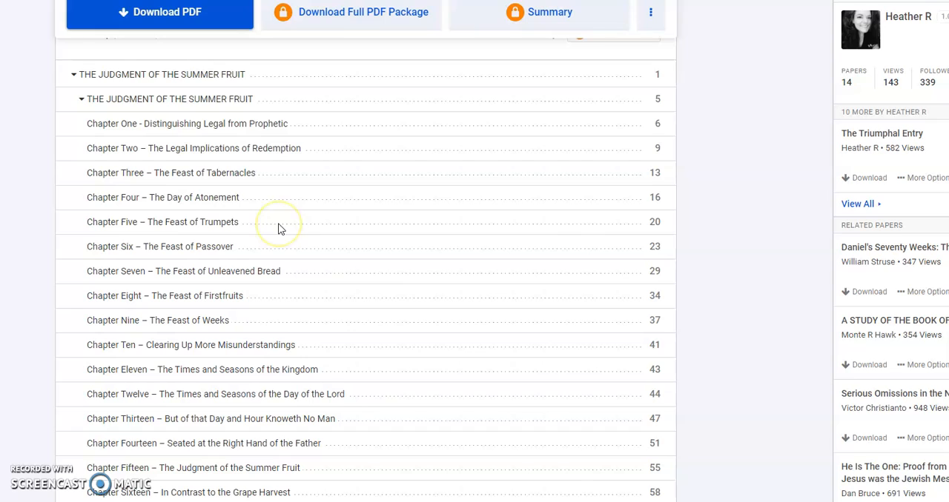
mouse_move(227, 223)
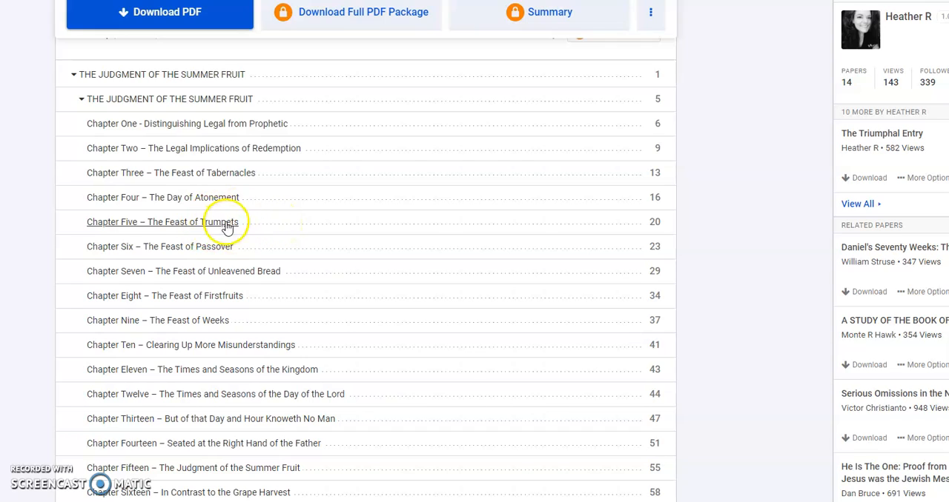
mouse_move(293, 233)
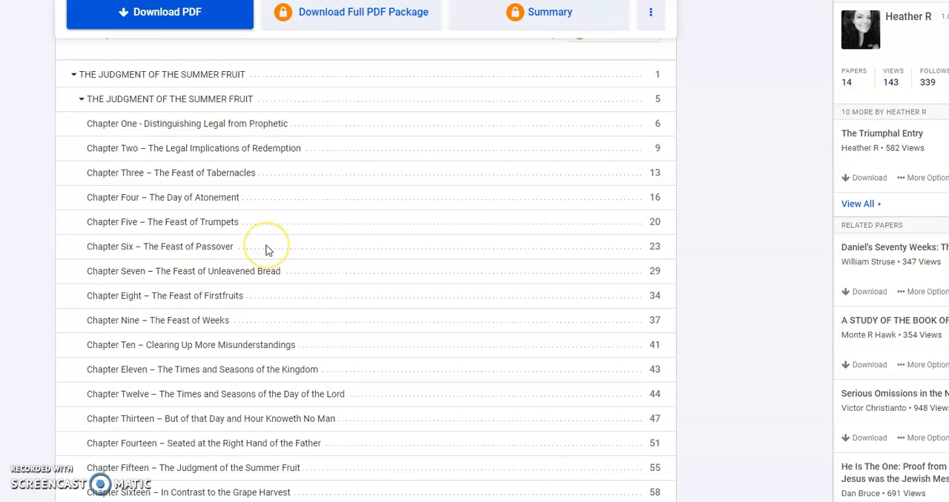
Scroll the table of contents through Chapter Twenty-Two, The Marriage Supper of the Lamb (page 84).
scroll("down", 3)
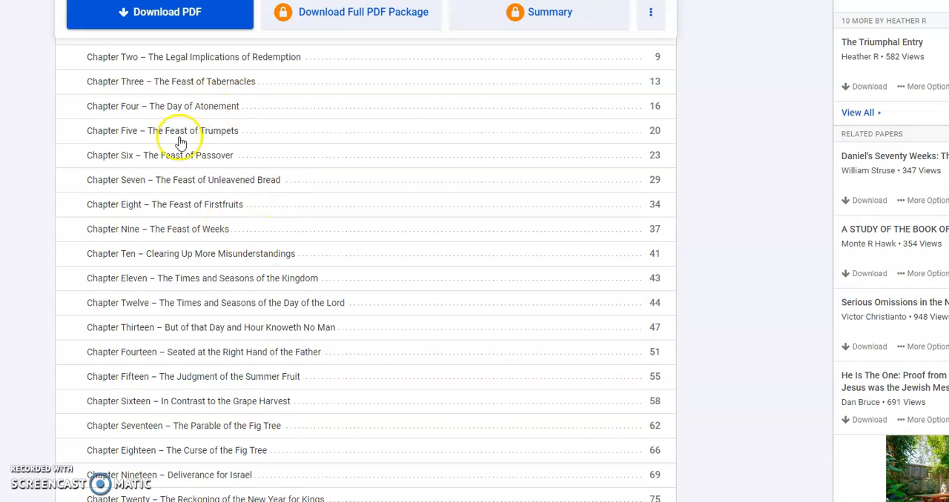
mouse_move(274, 204)
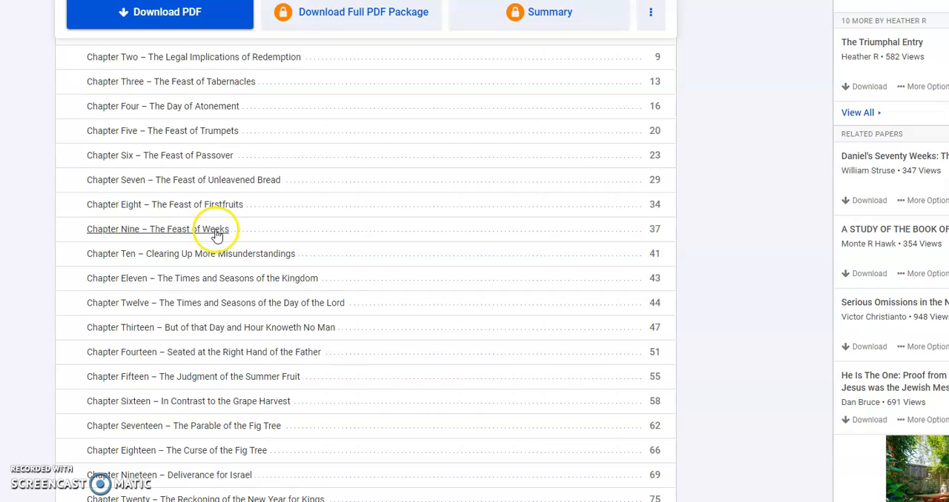
mouse_move(347, 239)
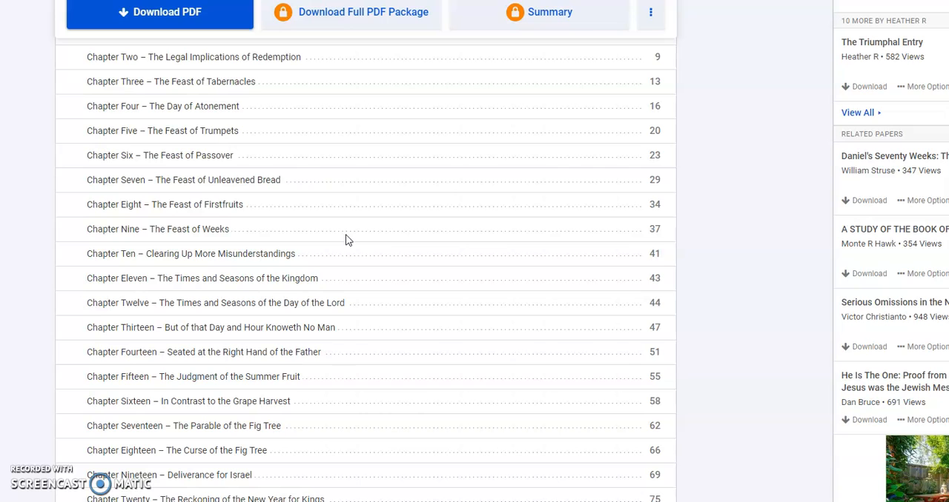
scroll("down", 3)
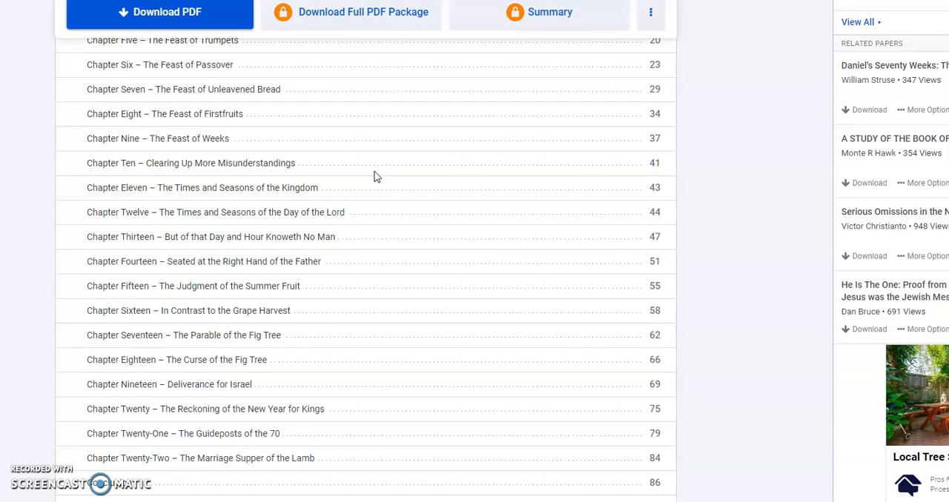
Scroll to the contents' end: Conclusion, About the Author and References on page 88.
left_click(250, 187)
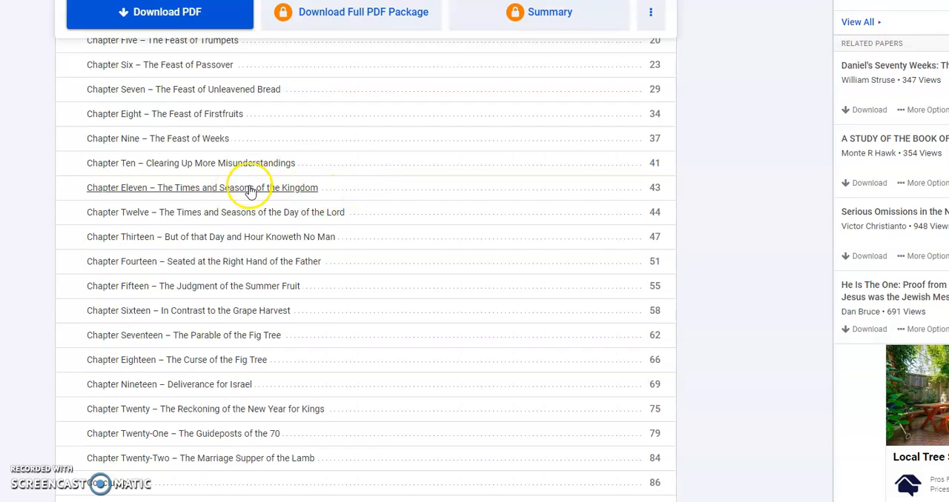
mouse_move(342, 222)
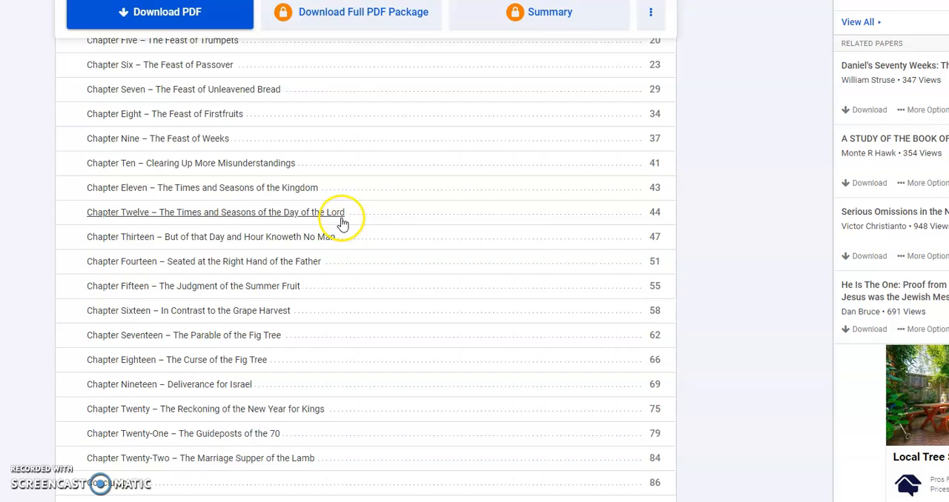
mouse_move(385, 226)
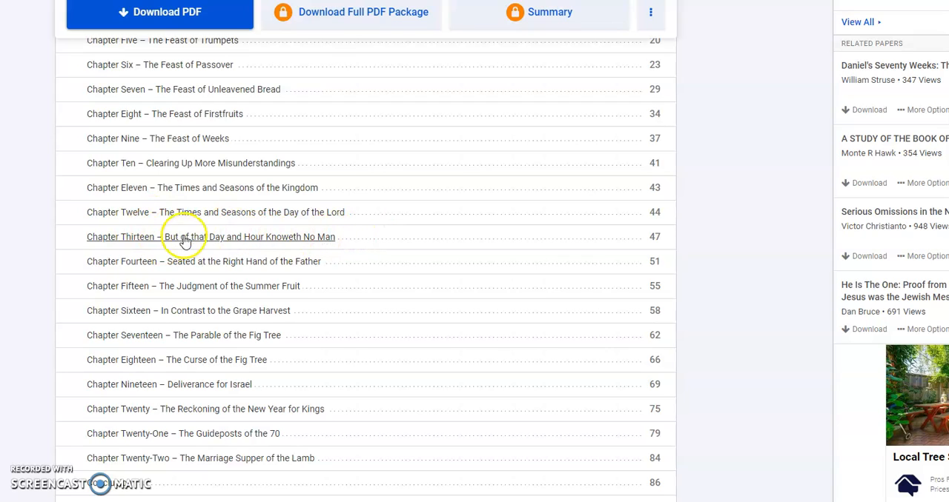
mouse_move(260, 250)
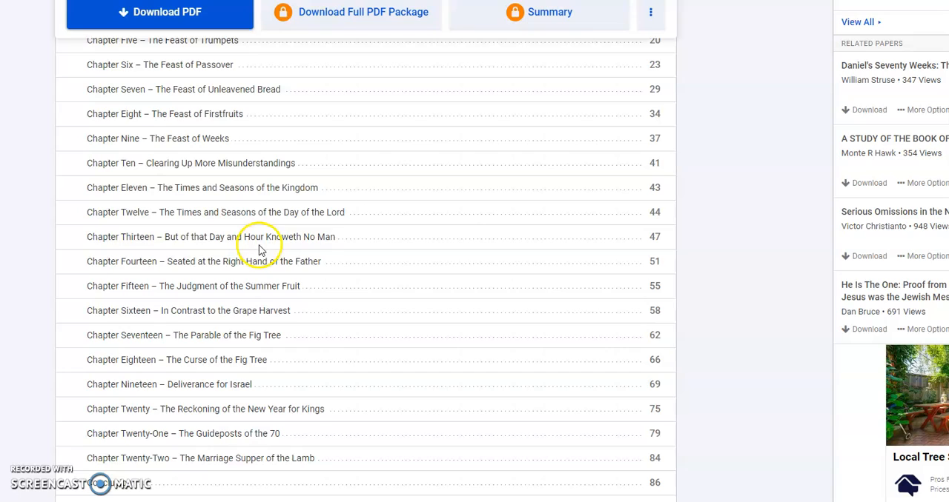
mouse_move(359, 248)
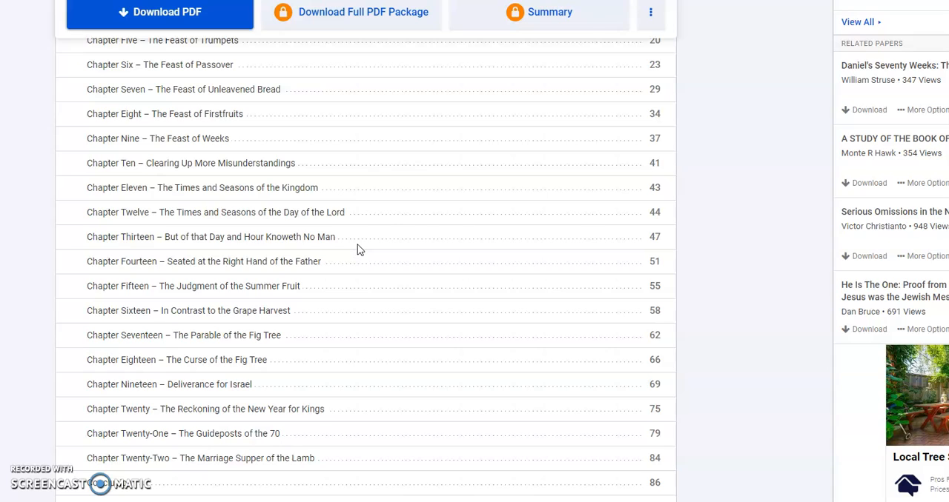
scroll("down", 3)
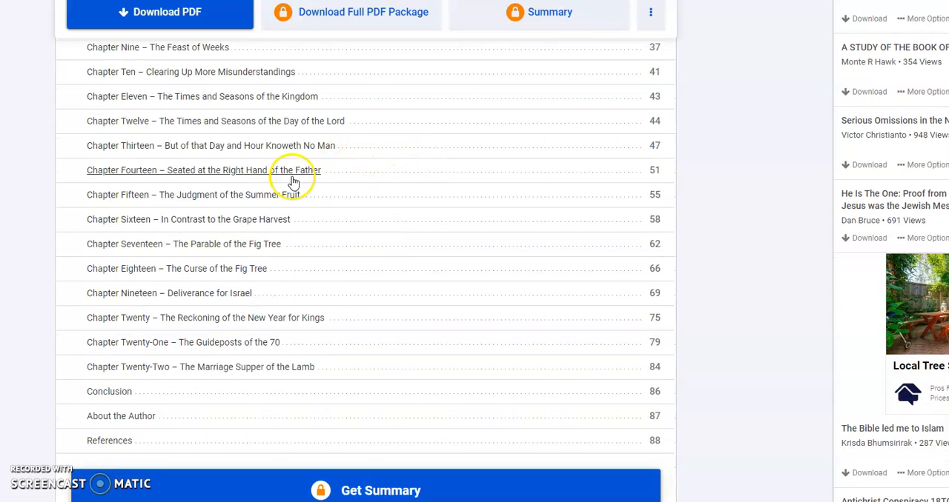
mouse_move(317, 180)
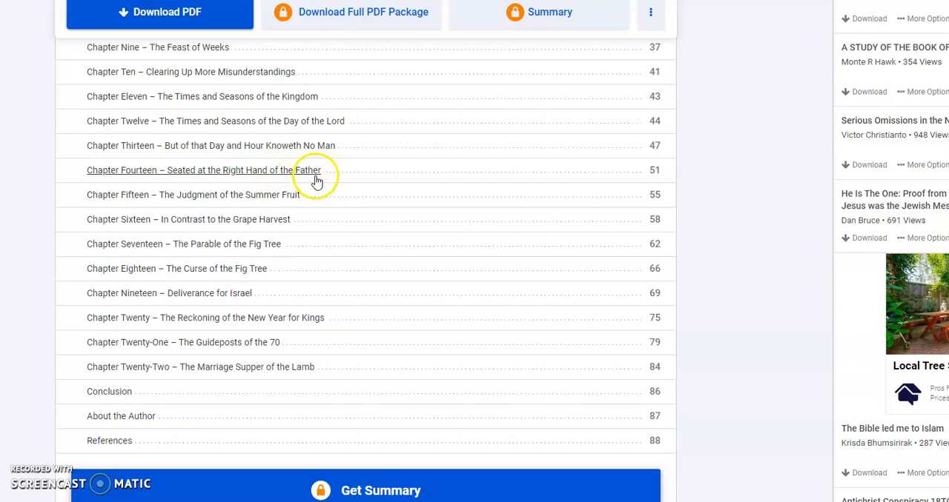
mouse_move(285, 203)
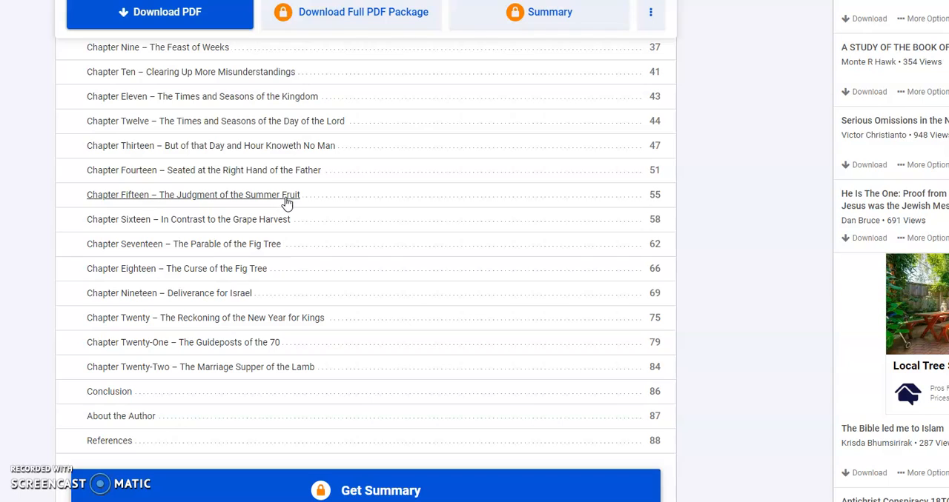
mouse_move(261, 180)
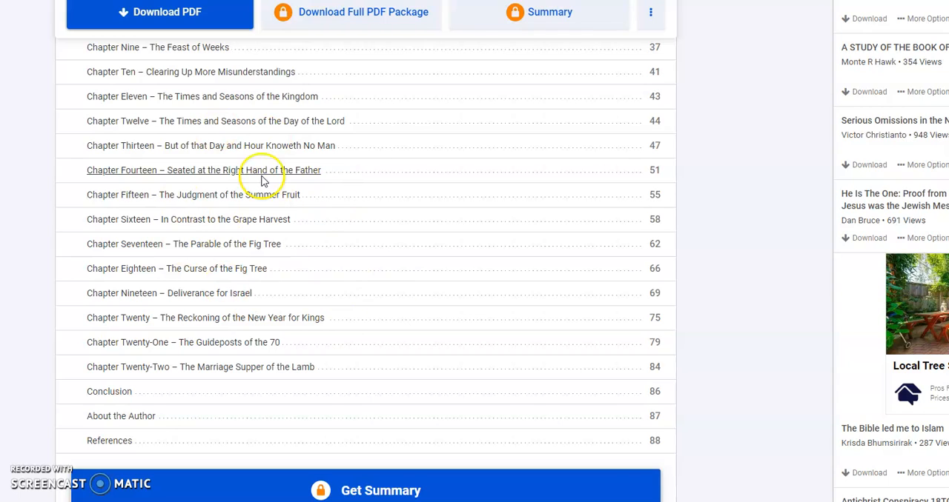
mouse_move(289, 223)
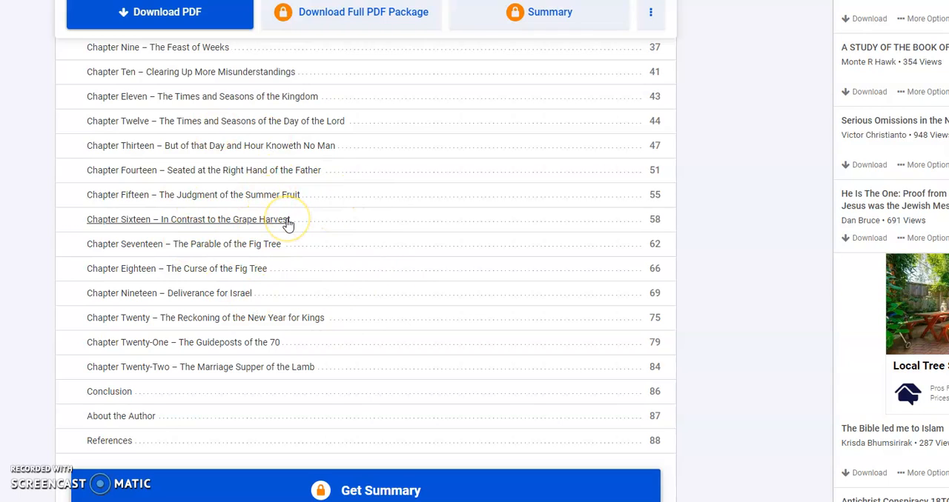
mouse_move(311, 197)
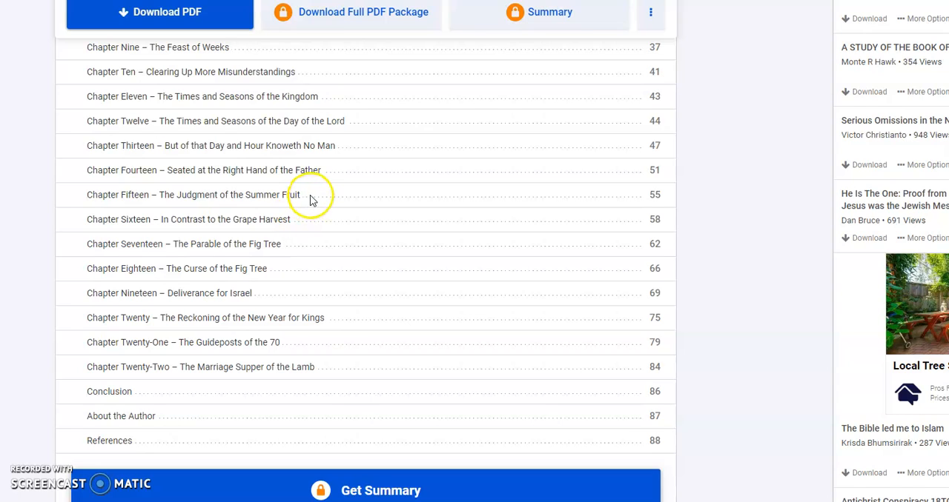
mouse_move(341, 207)
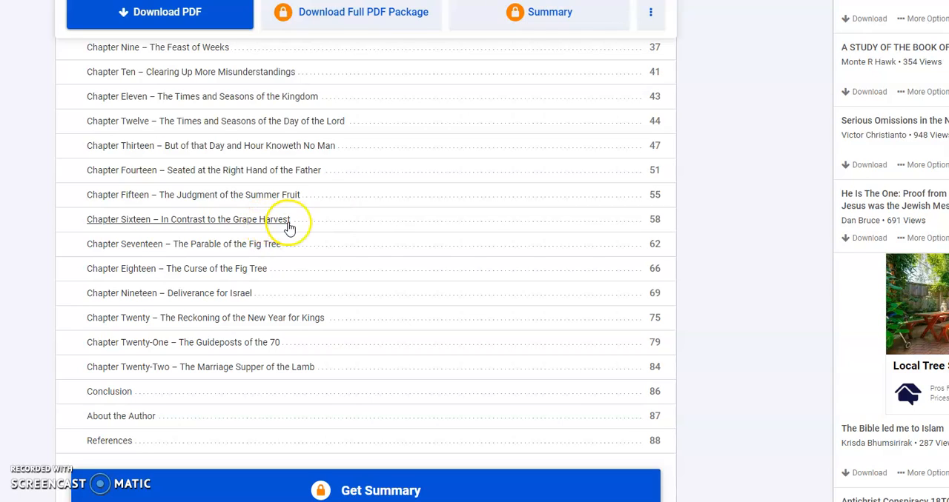
mouse_move(315, 231)
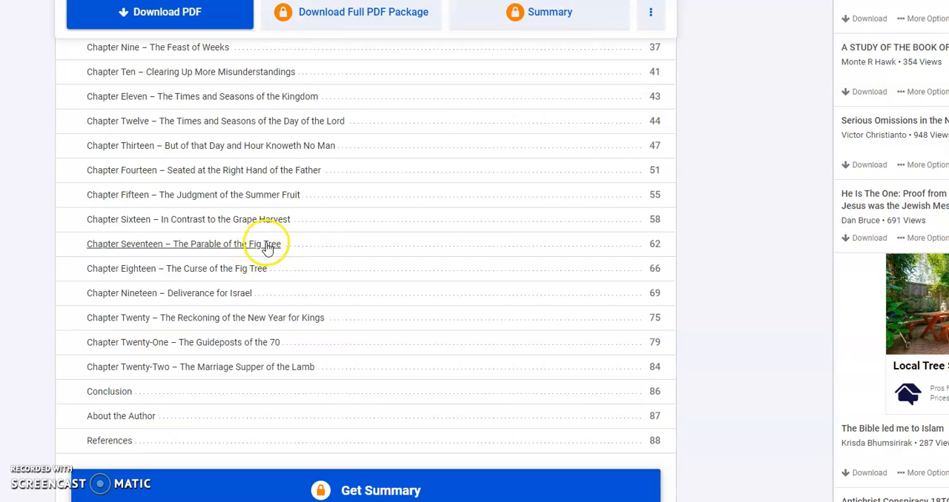
mouse_move(237, 312)
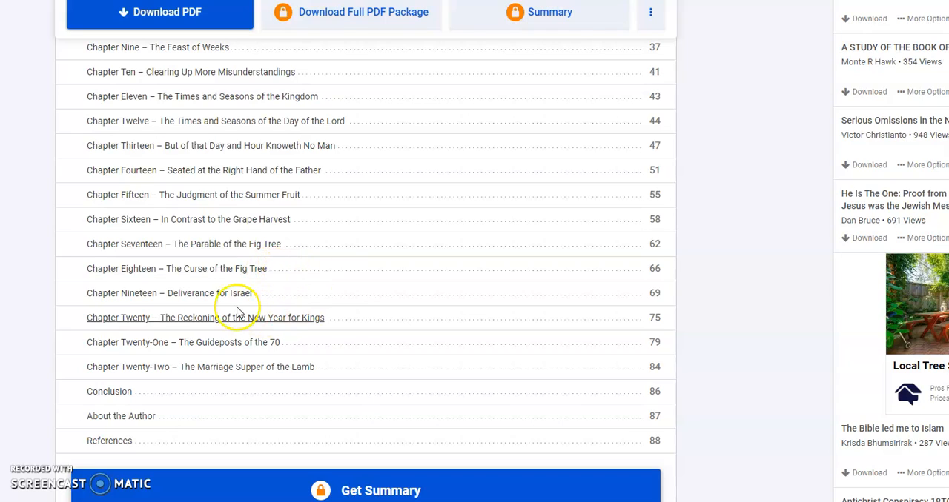
mouse_move(311, 328)
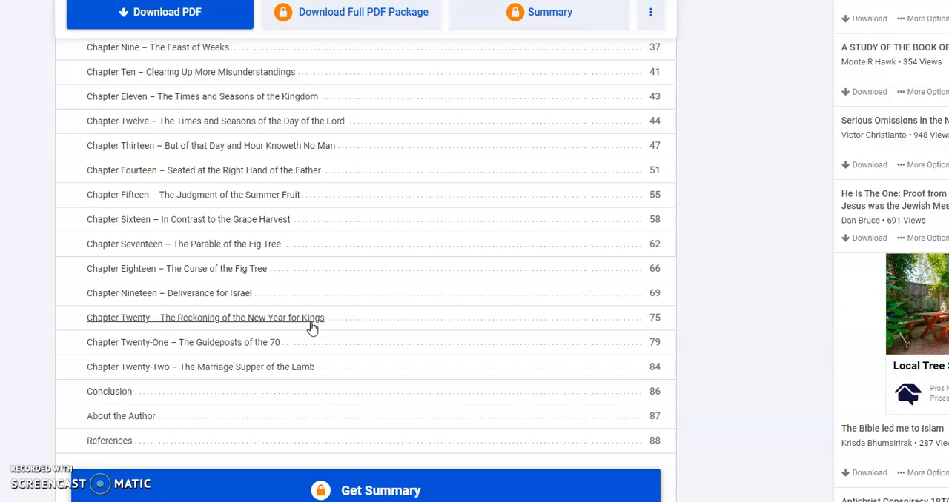
scroll("down", 3)
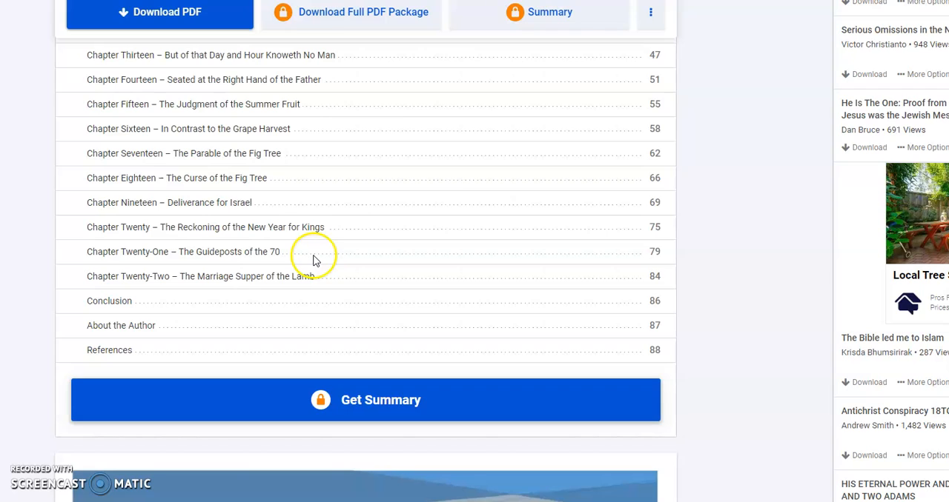
mouse_move(307, 262)
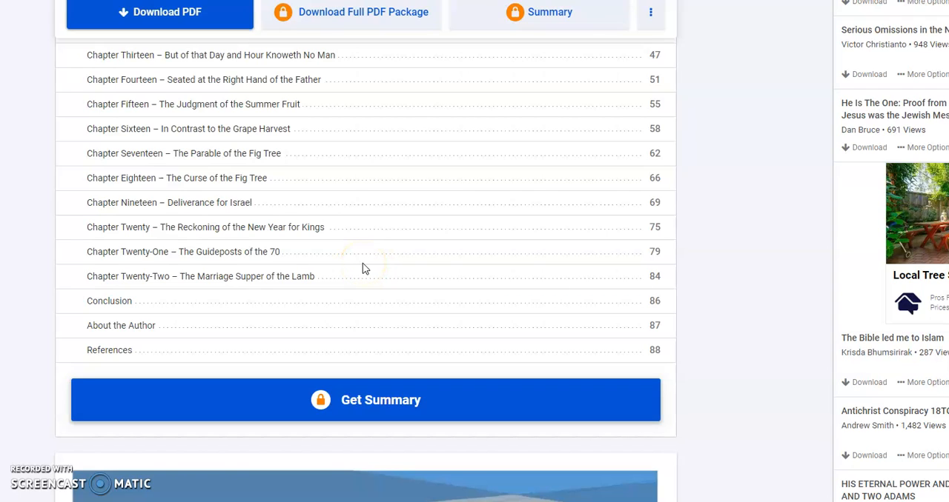
mouse_move(363, 268)
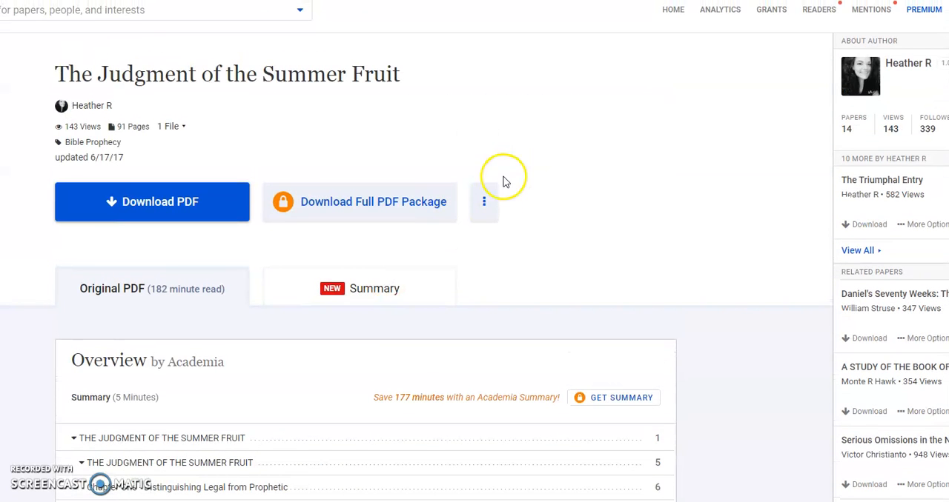
mouse_move(562, 141)
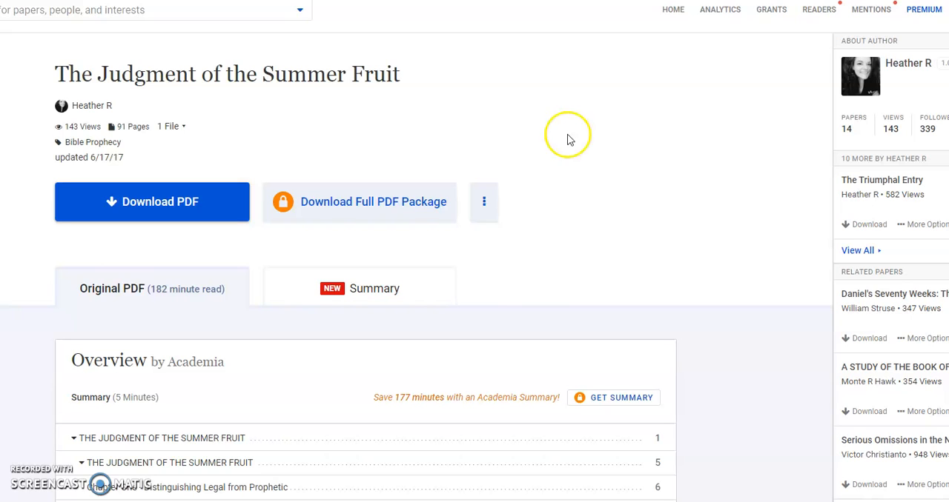
mouse_move(604, 135)
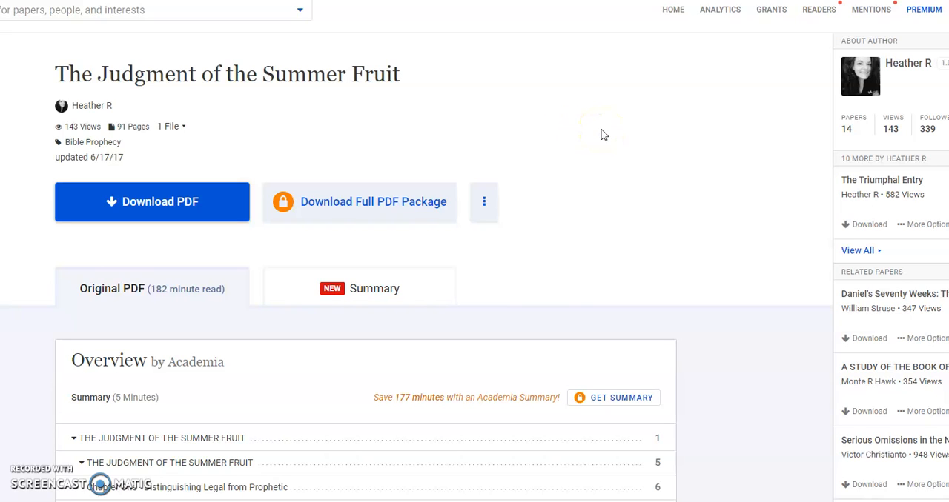
mouse_move(352, 138)
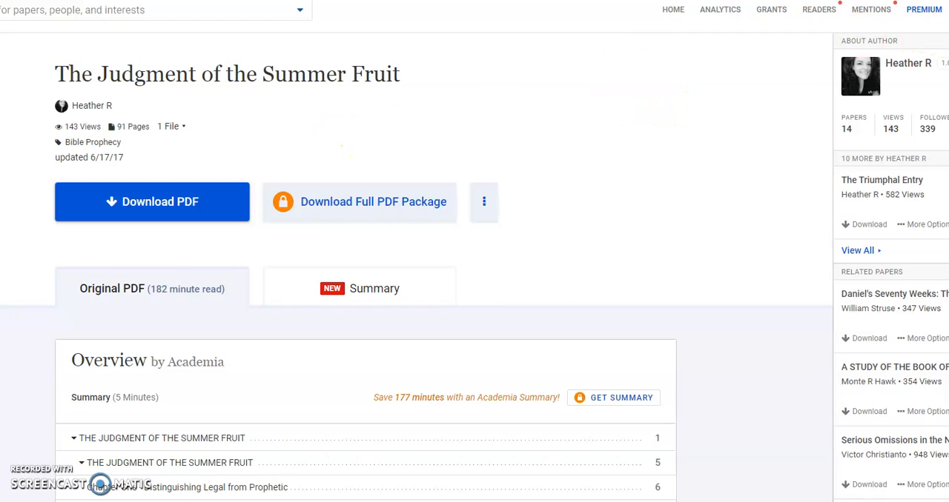
mouse_move(630, 103)
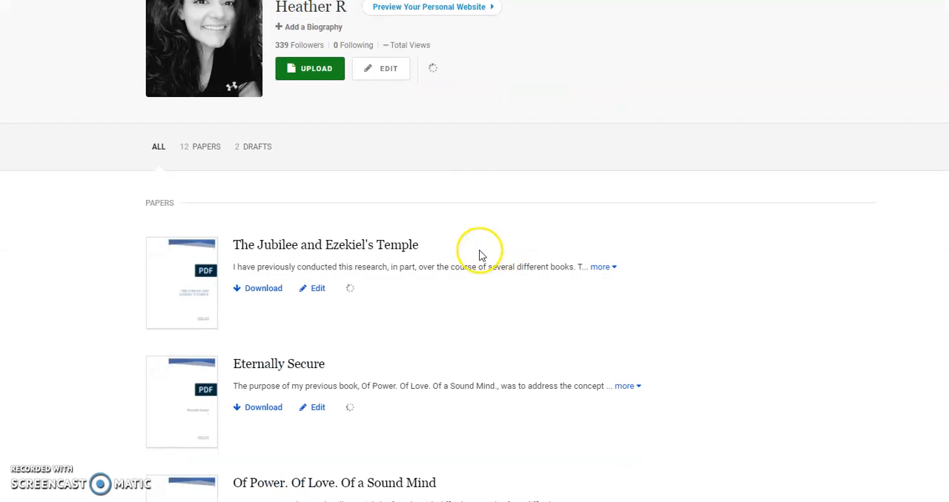
Scroll the papers list and open 'Psalm 83 and Isaiah 17'.
scroll("down", 3)
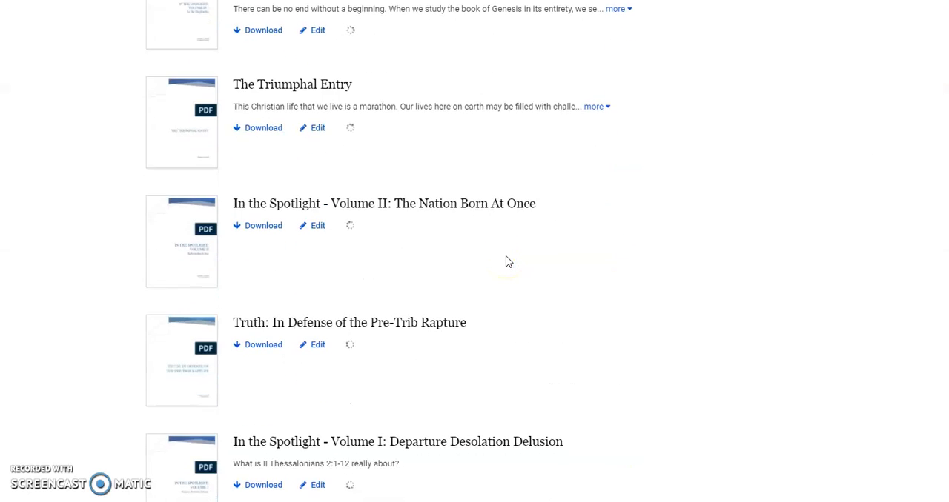
scroll("down", 3)
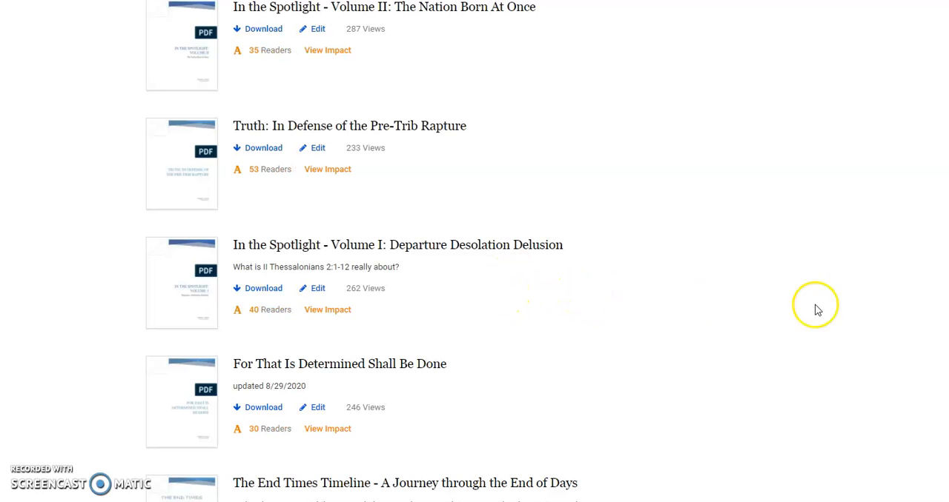
scroll("down", 3)
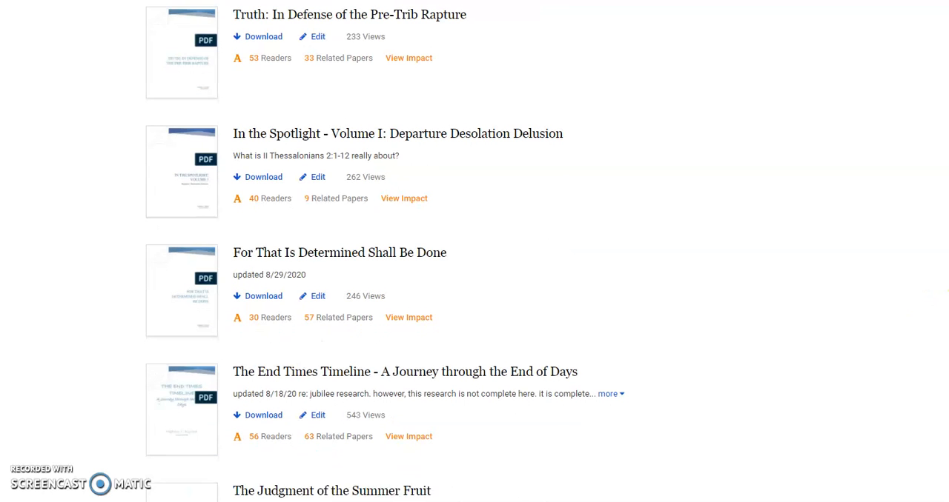
scroll("down", 3)
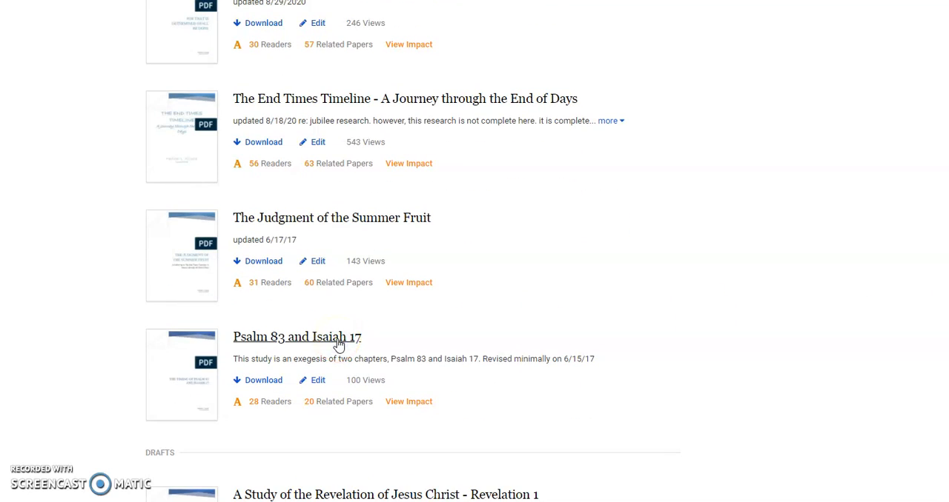
left_click(296, 337)
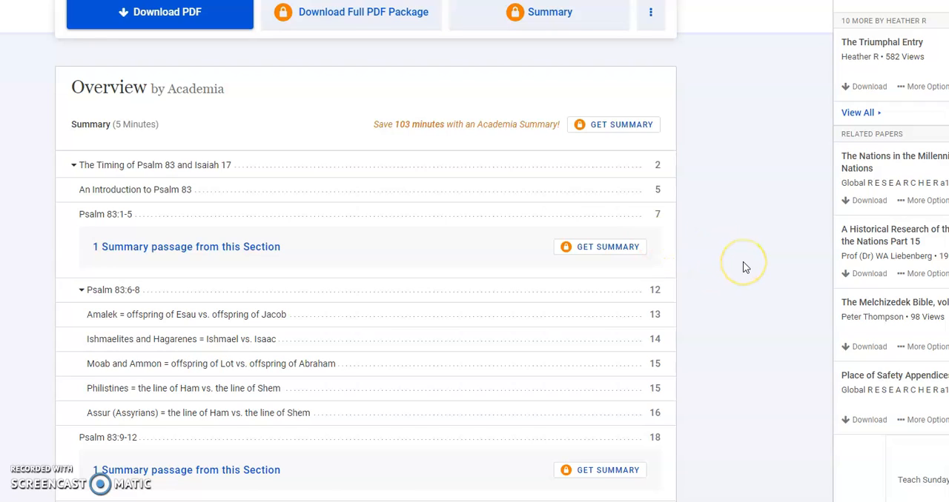
mouse_move(301, 155)
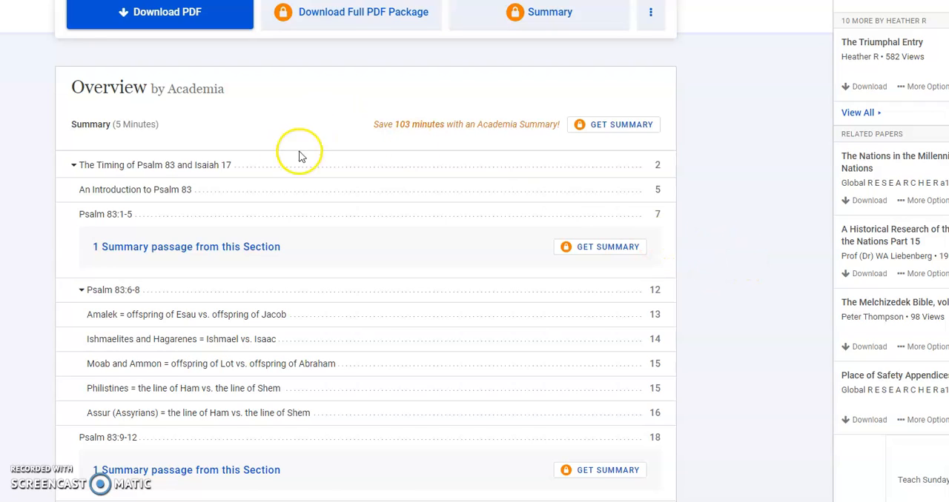
mouse_move(206, 196)
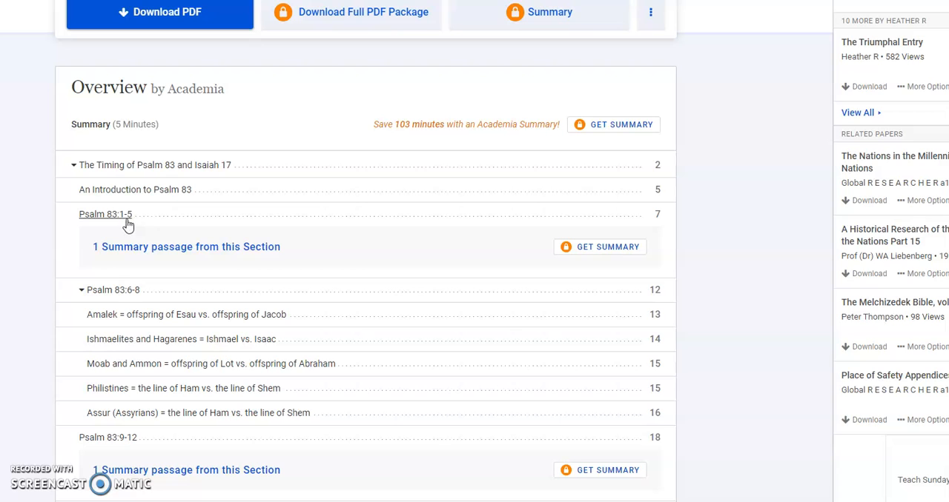
Scroll the Psalm 83 headings, from Amalek and Assur through Moab and Ammon.
scroll("down", 3)
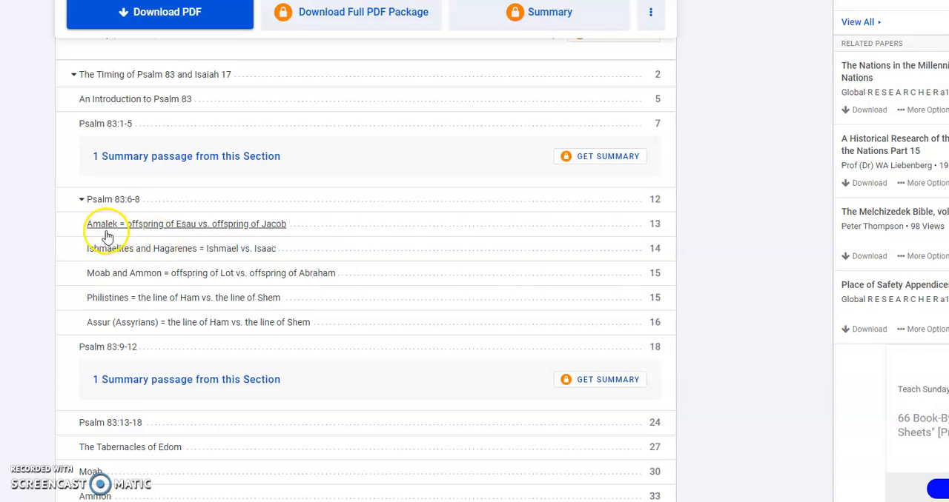
mouse_move(130, 248)
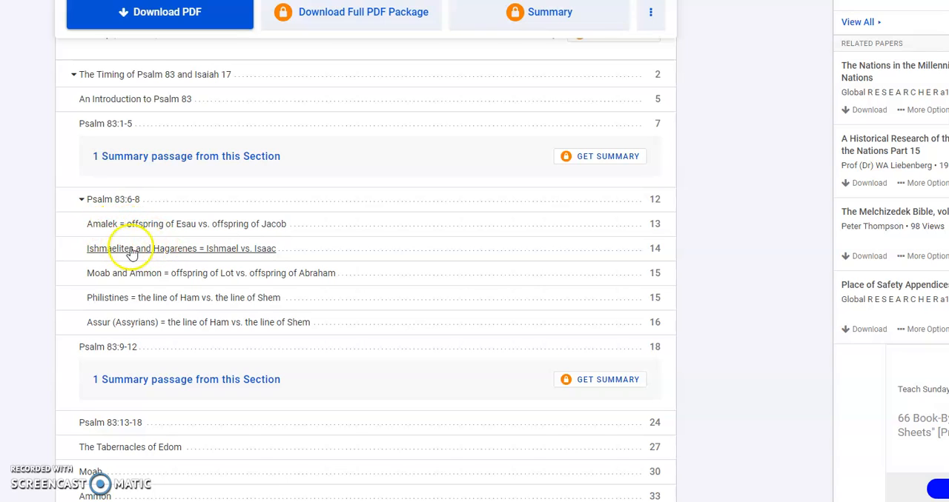
mouse_move(136, 278)
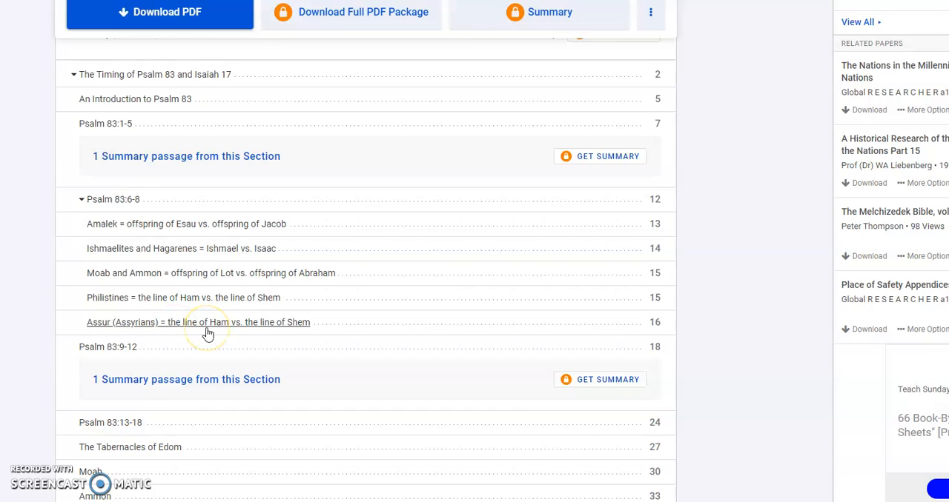
mouse_move(207, 332)
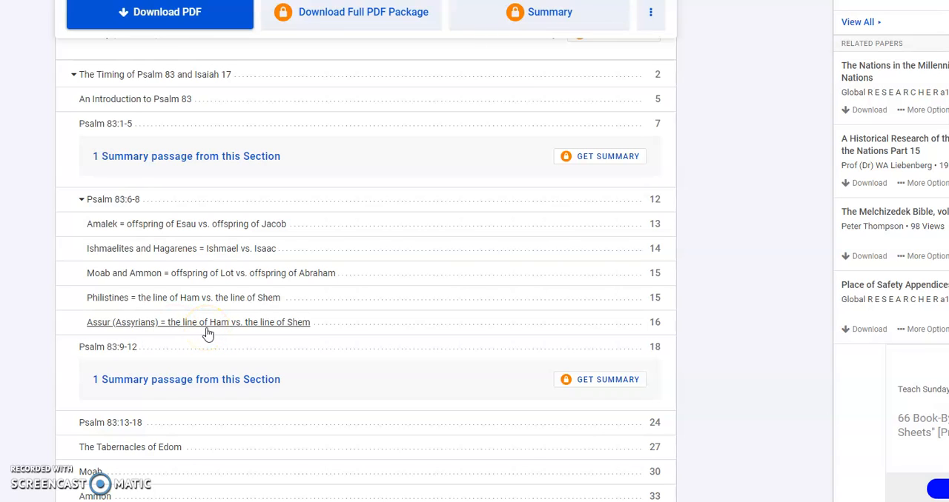
mouse_move(207, 334)
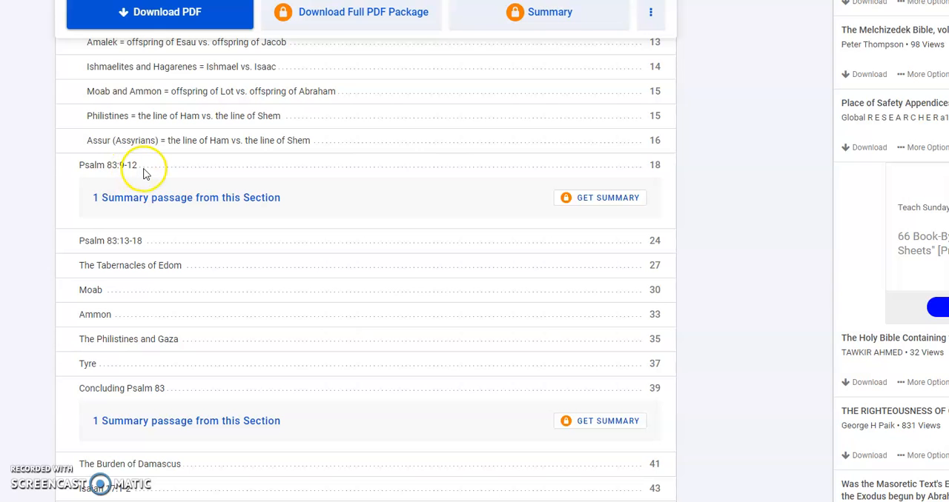
mouse_move(172, 246)
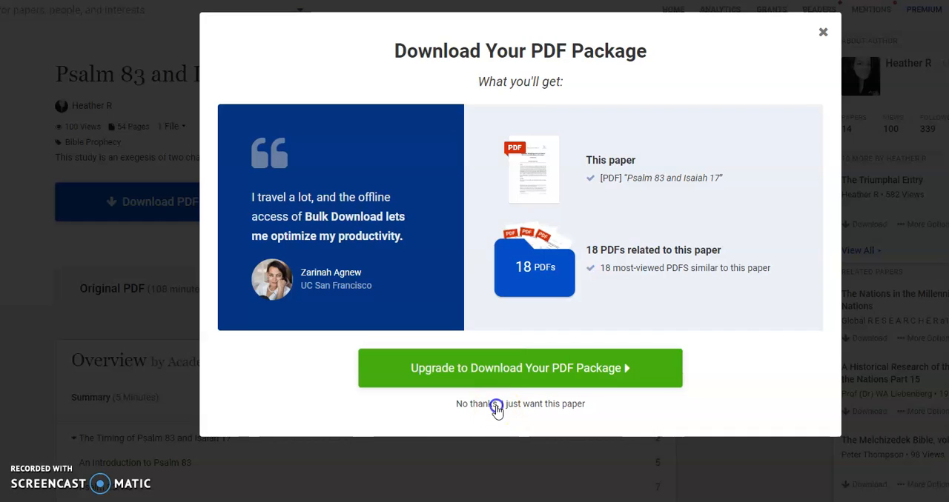
Choose 'No thanks, just want this paper' in the Download Your PDF Package dialog.
left_click(520, 404)
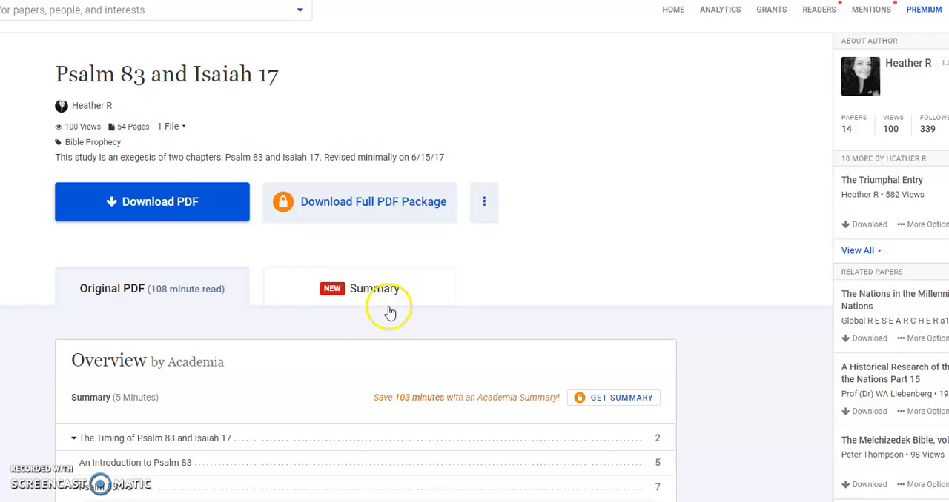
Scroll the contents to Isaiah 17:12-14 on page 51, then back to Psalm 83:6-8.
scroll("down", 3)
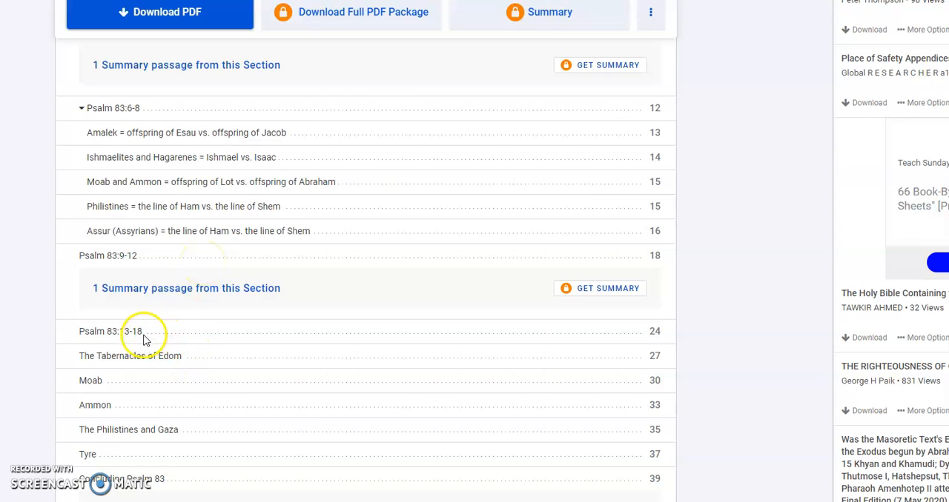
scroll("down", 3)
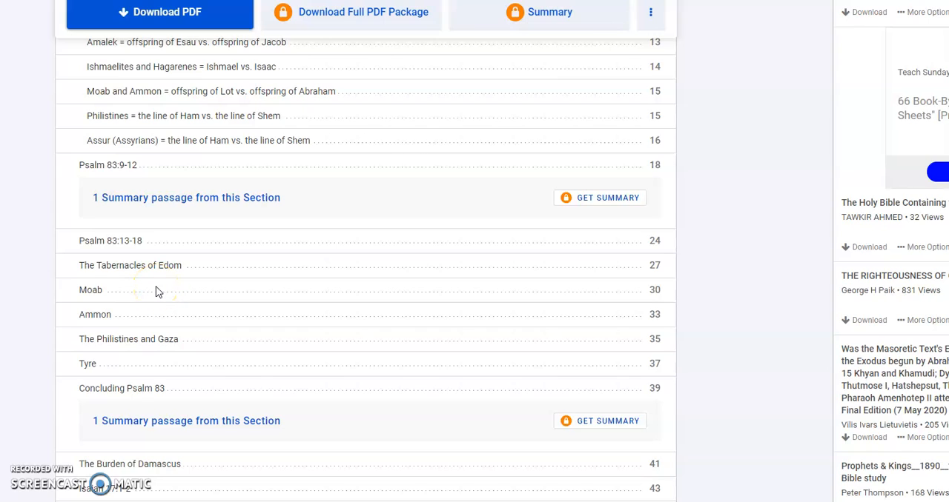
mouse_move(155, 349)
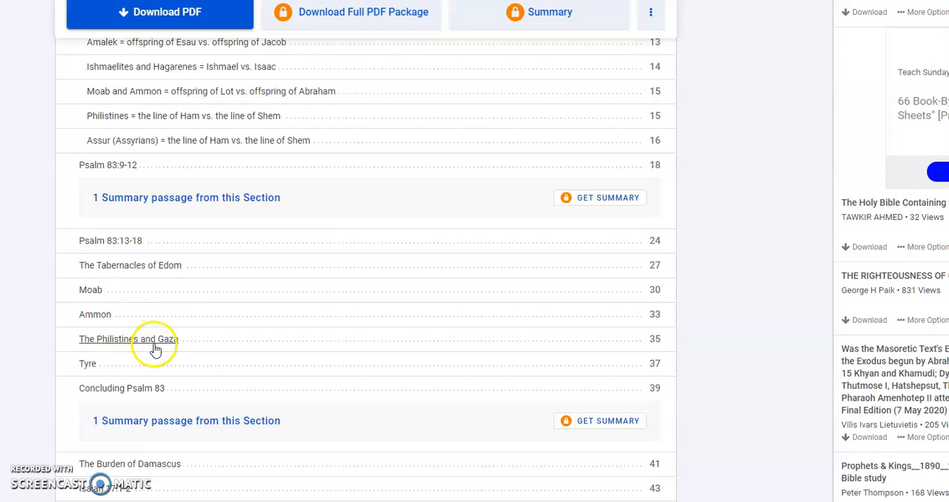
mouse_move(221, 348)
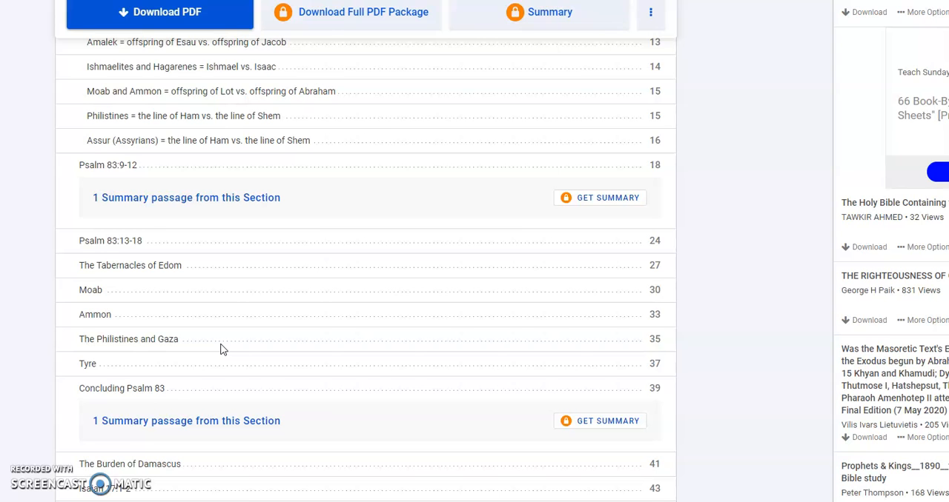
scroll("down", 3)
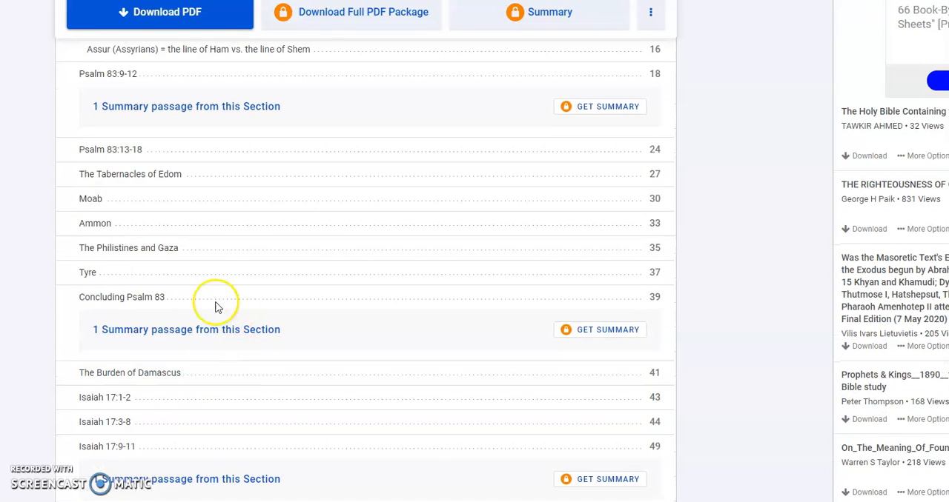
scroll("down", 3)
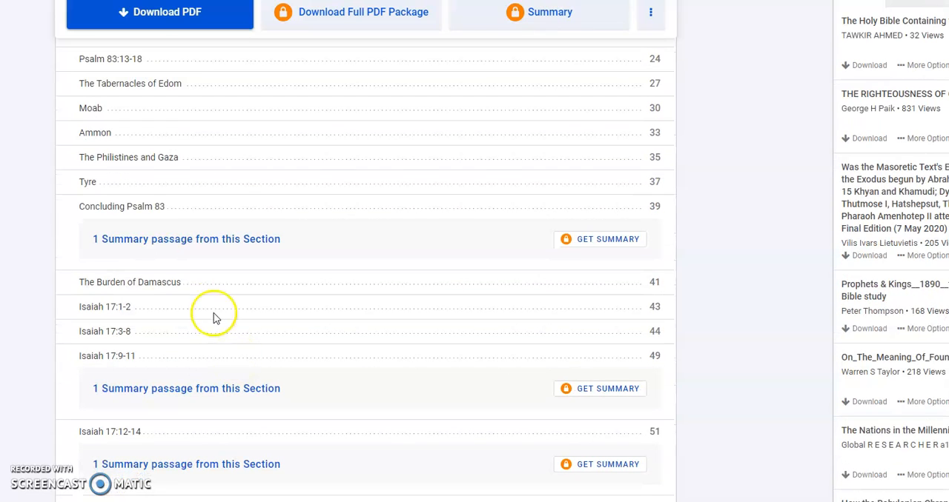
mouse_move(104, 306)
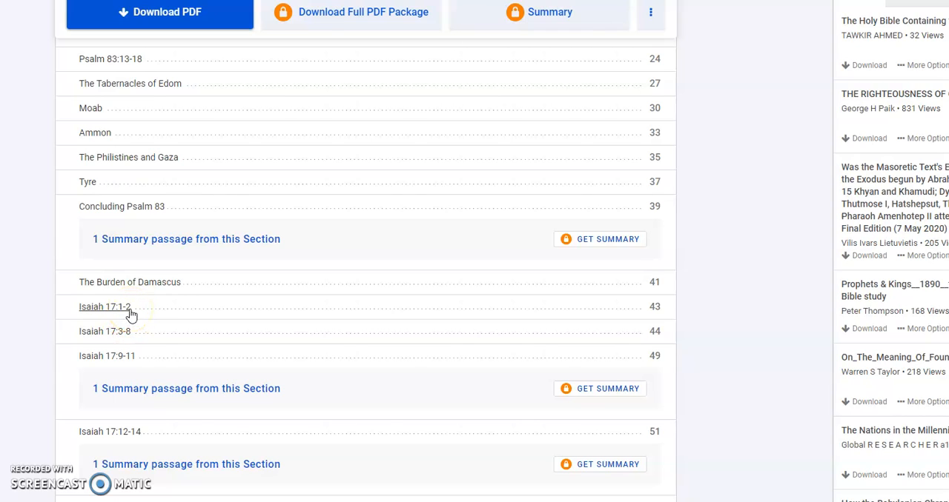
mouse_move(154, 352)
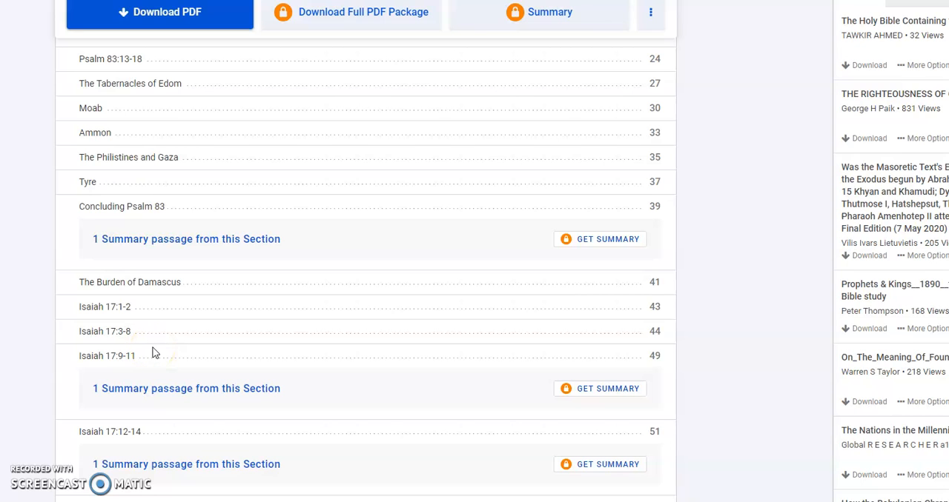
scroll("down", 3)
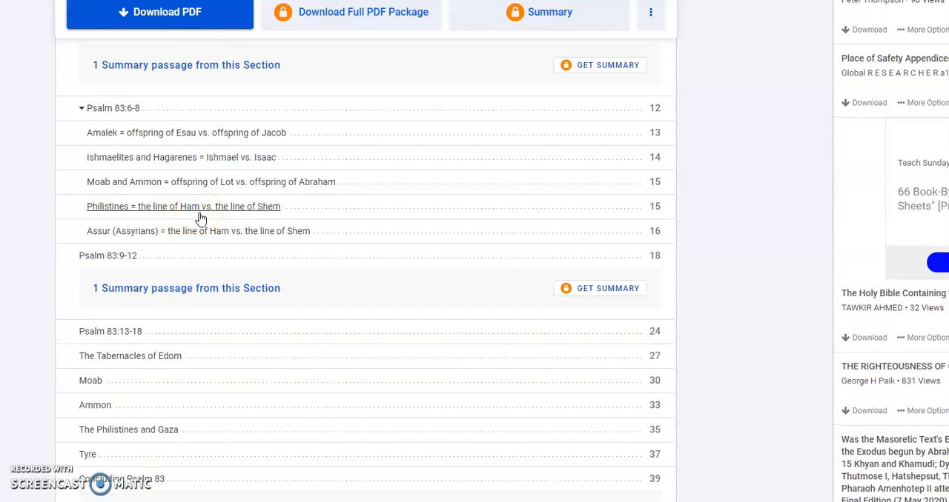
mouse_move(259, 274)
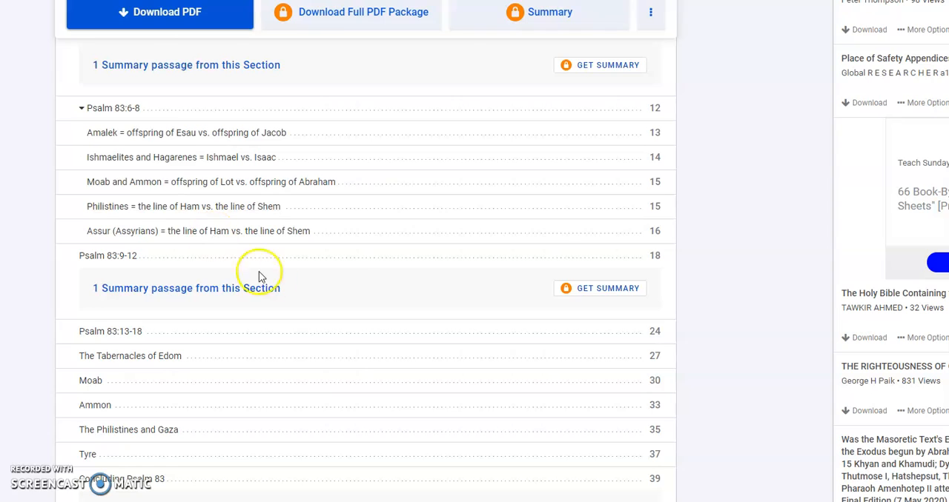
mouse_move(345, 280)
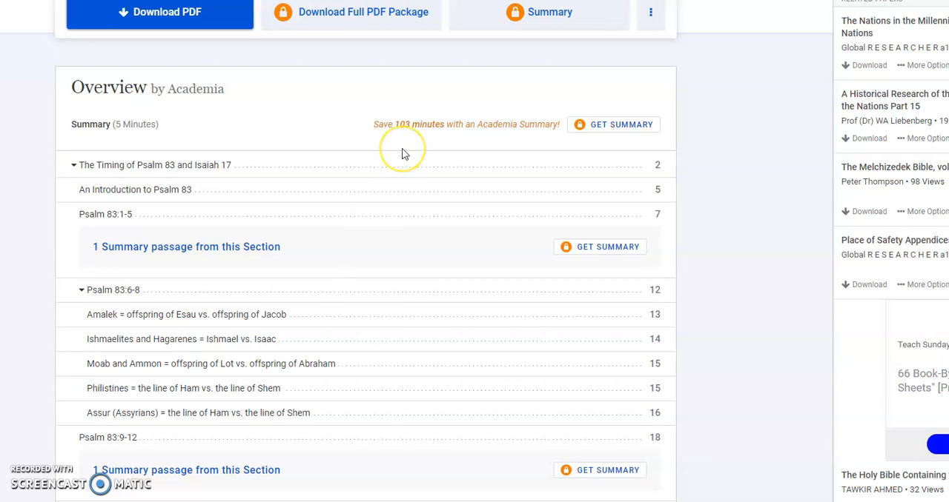
mouse_move(404, 154)
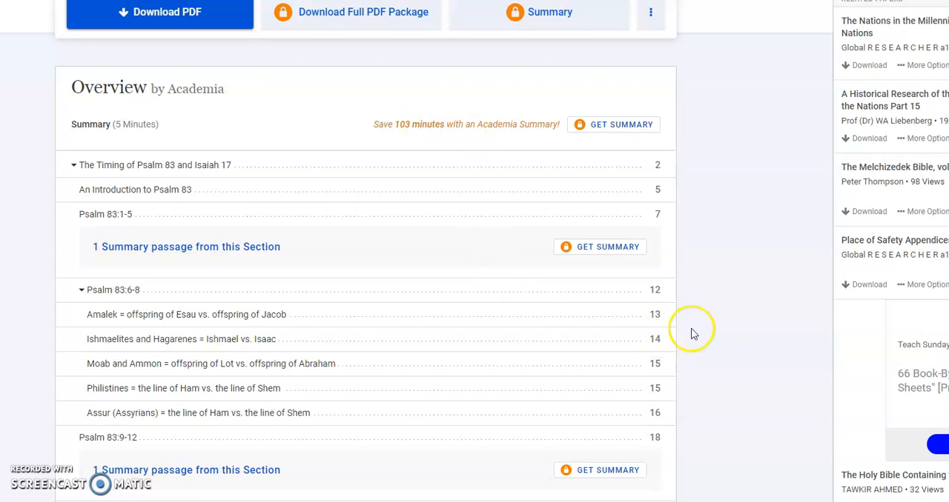
mouse_move(710, 339)
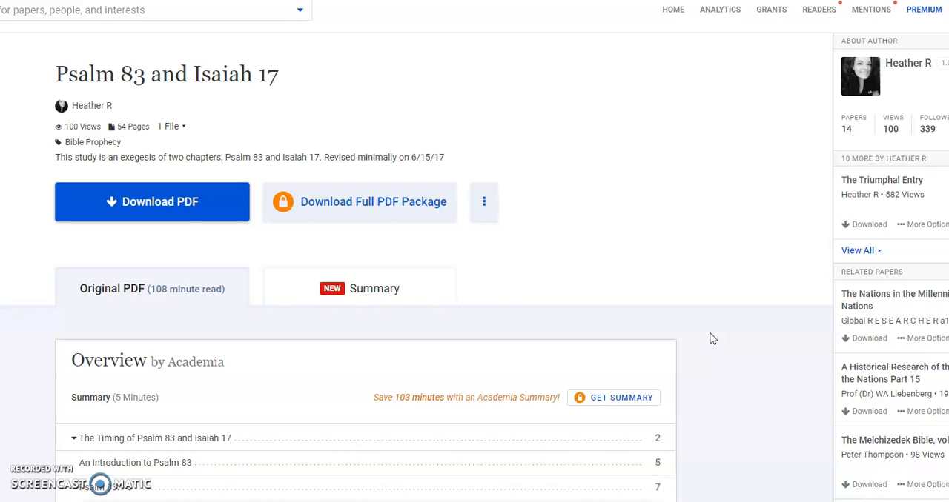
scroll("down", 3)
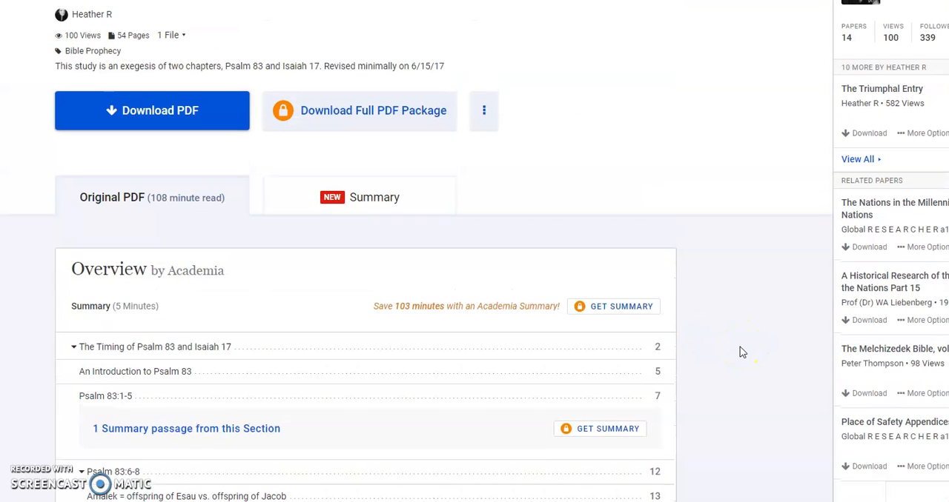
scroll("down", 3)
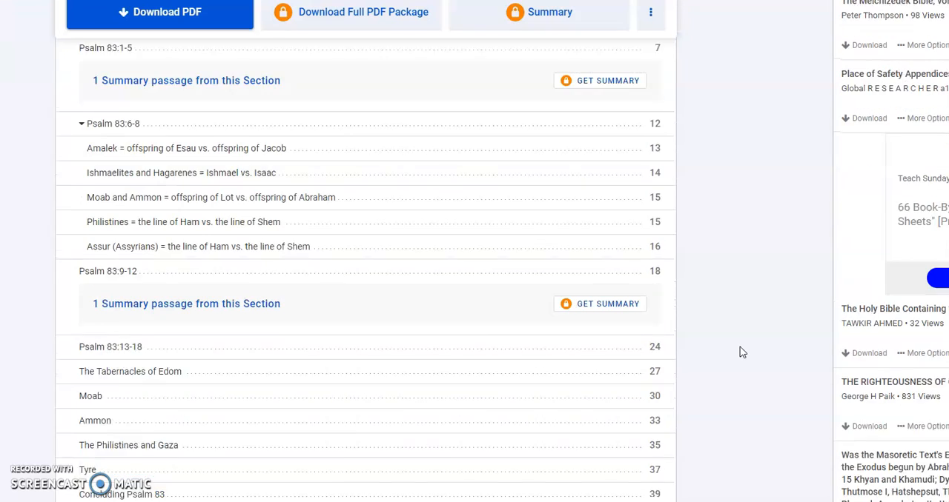
scroll("down", 3)
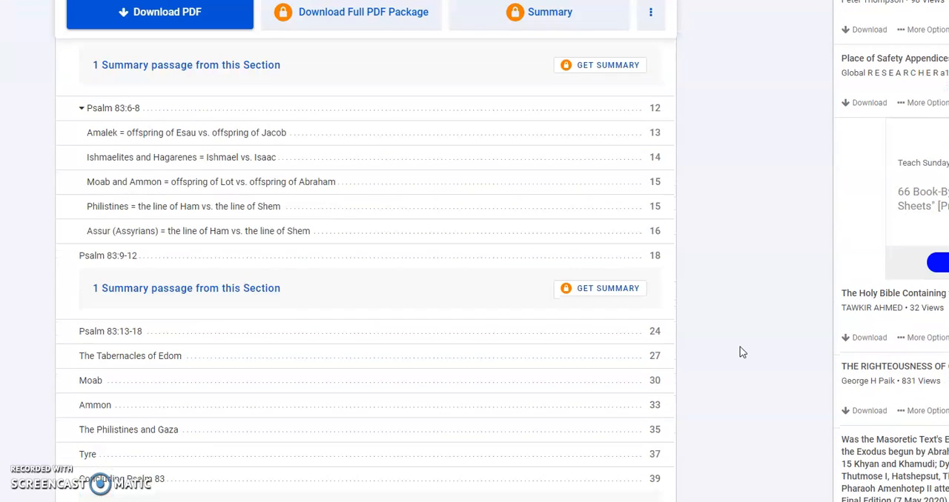